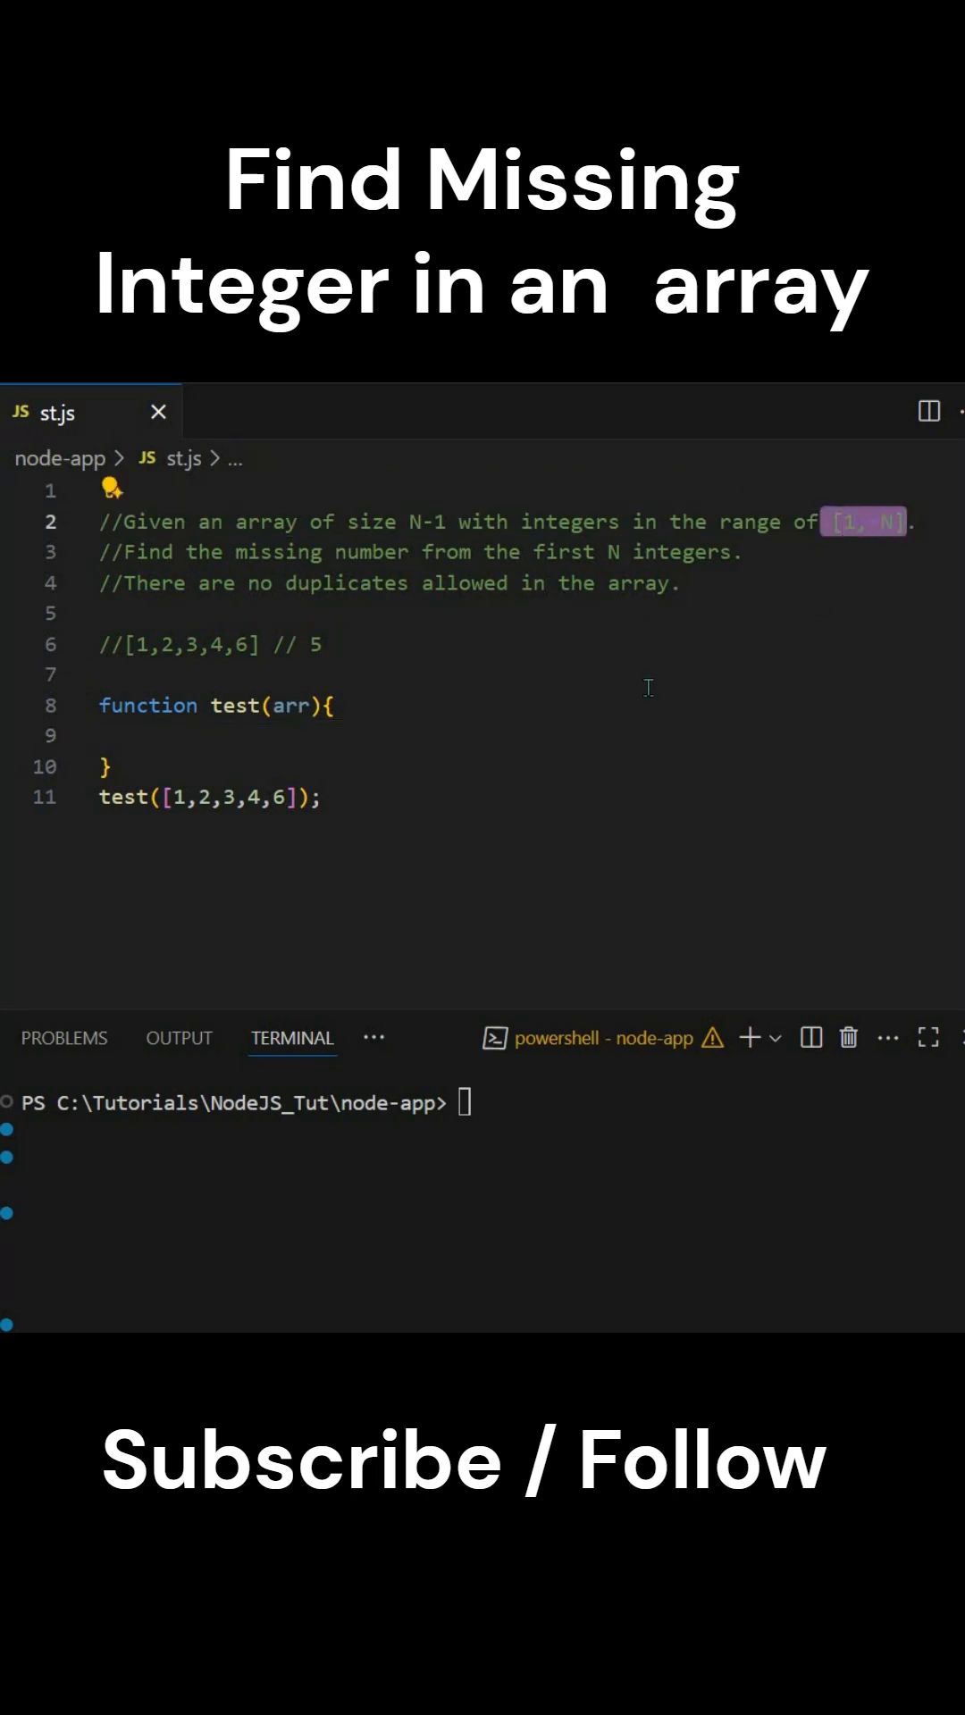
mouse_move(236, 632)
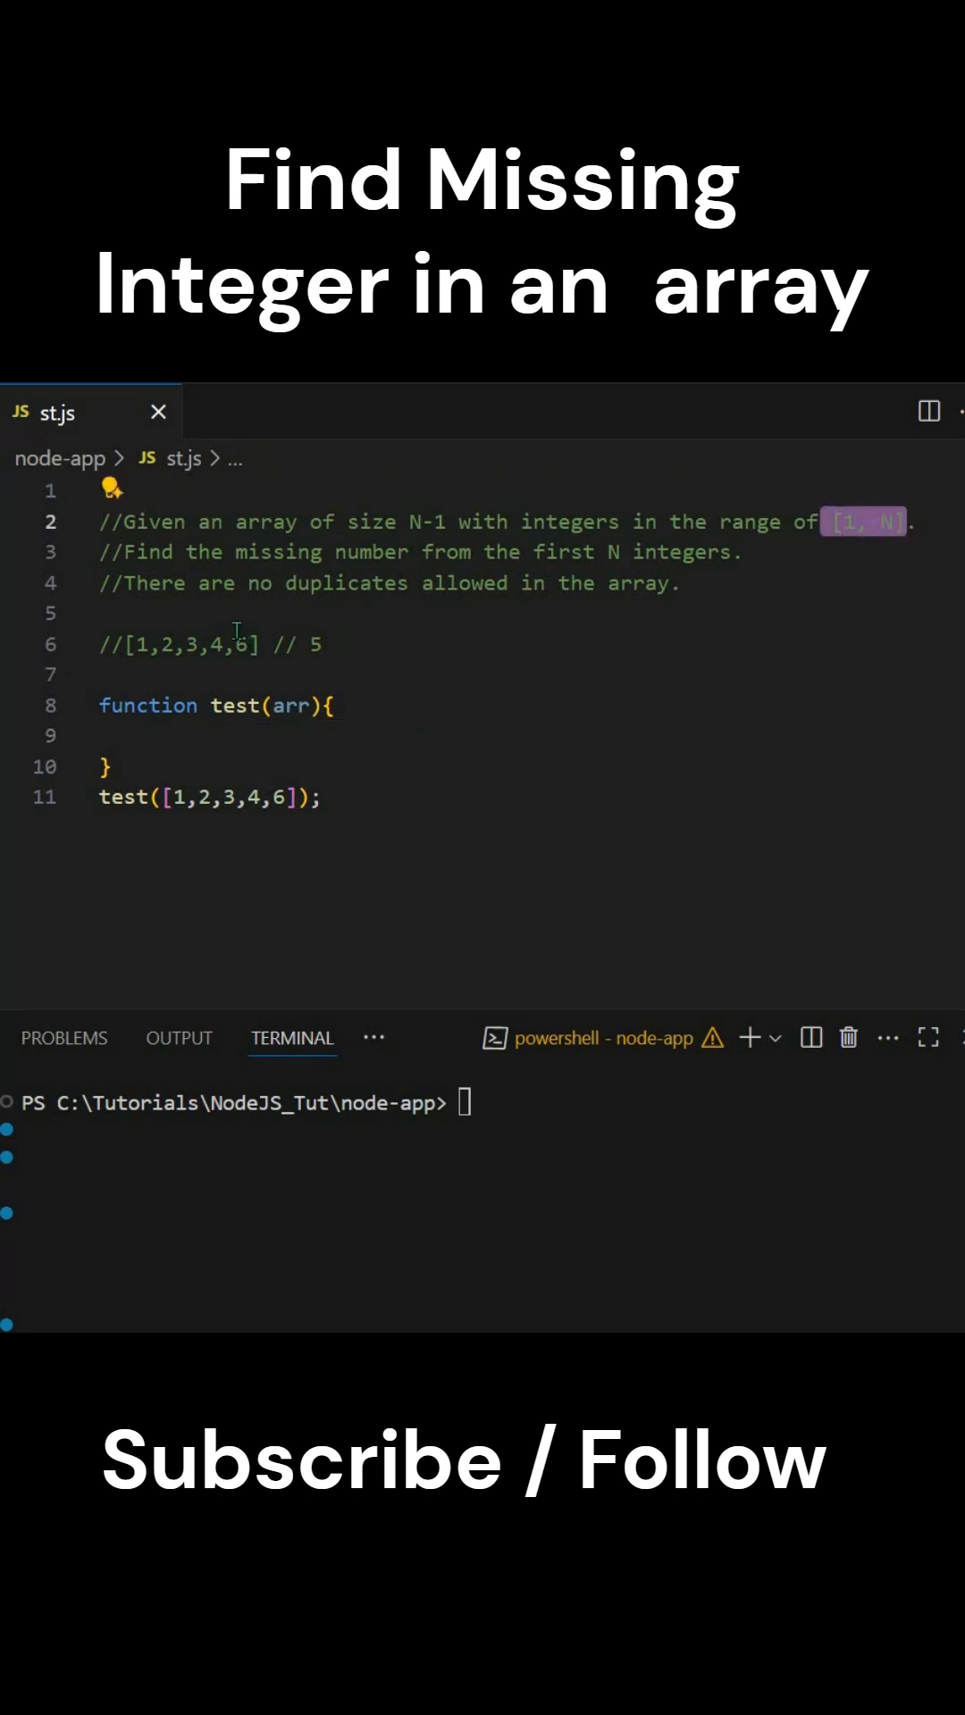
Add const n = arr.length+1 inside the test function.
left_click_drag(128, 551, 696, 552)
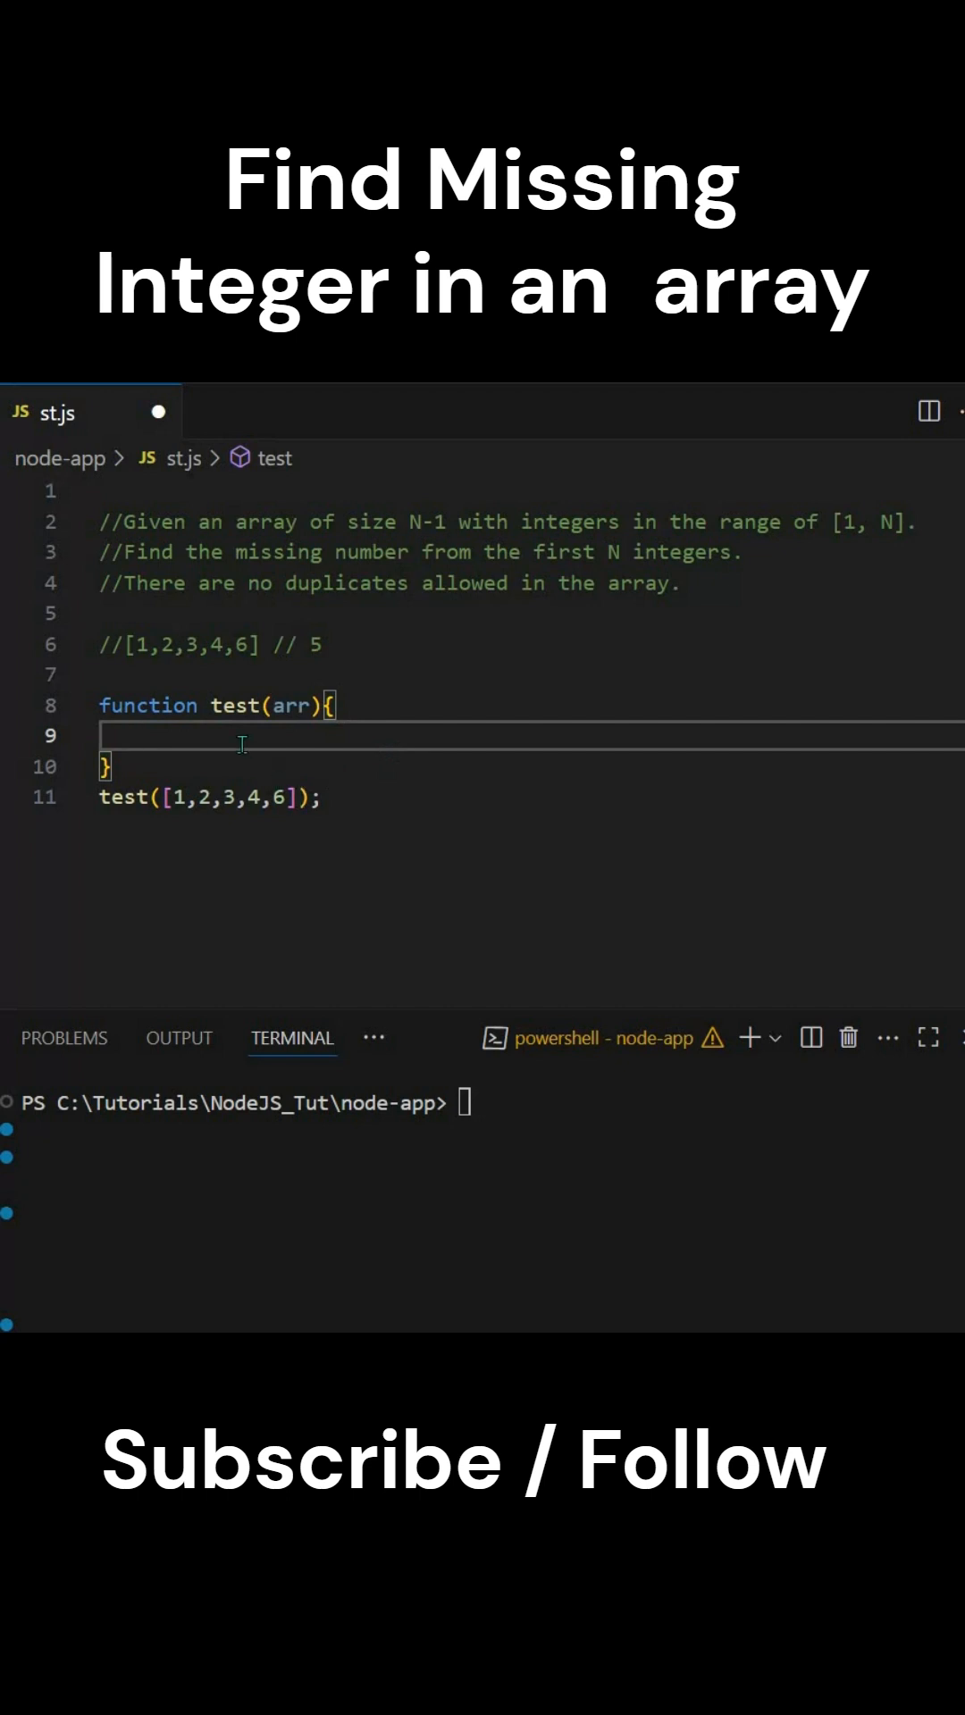
type("const n =")
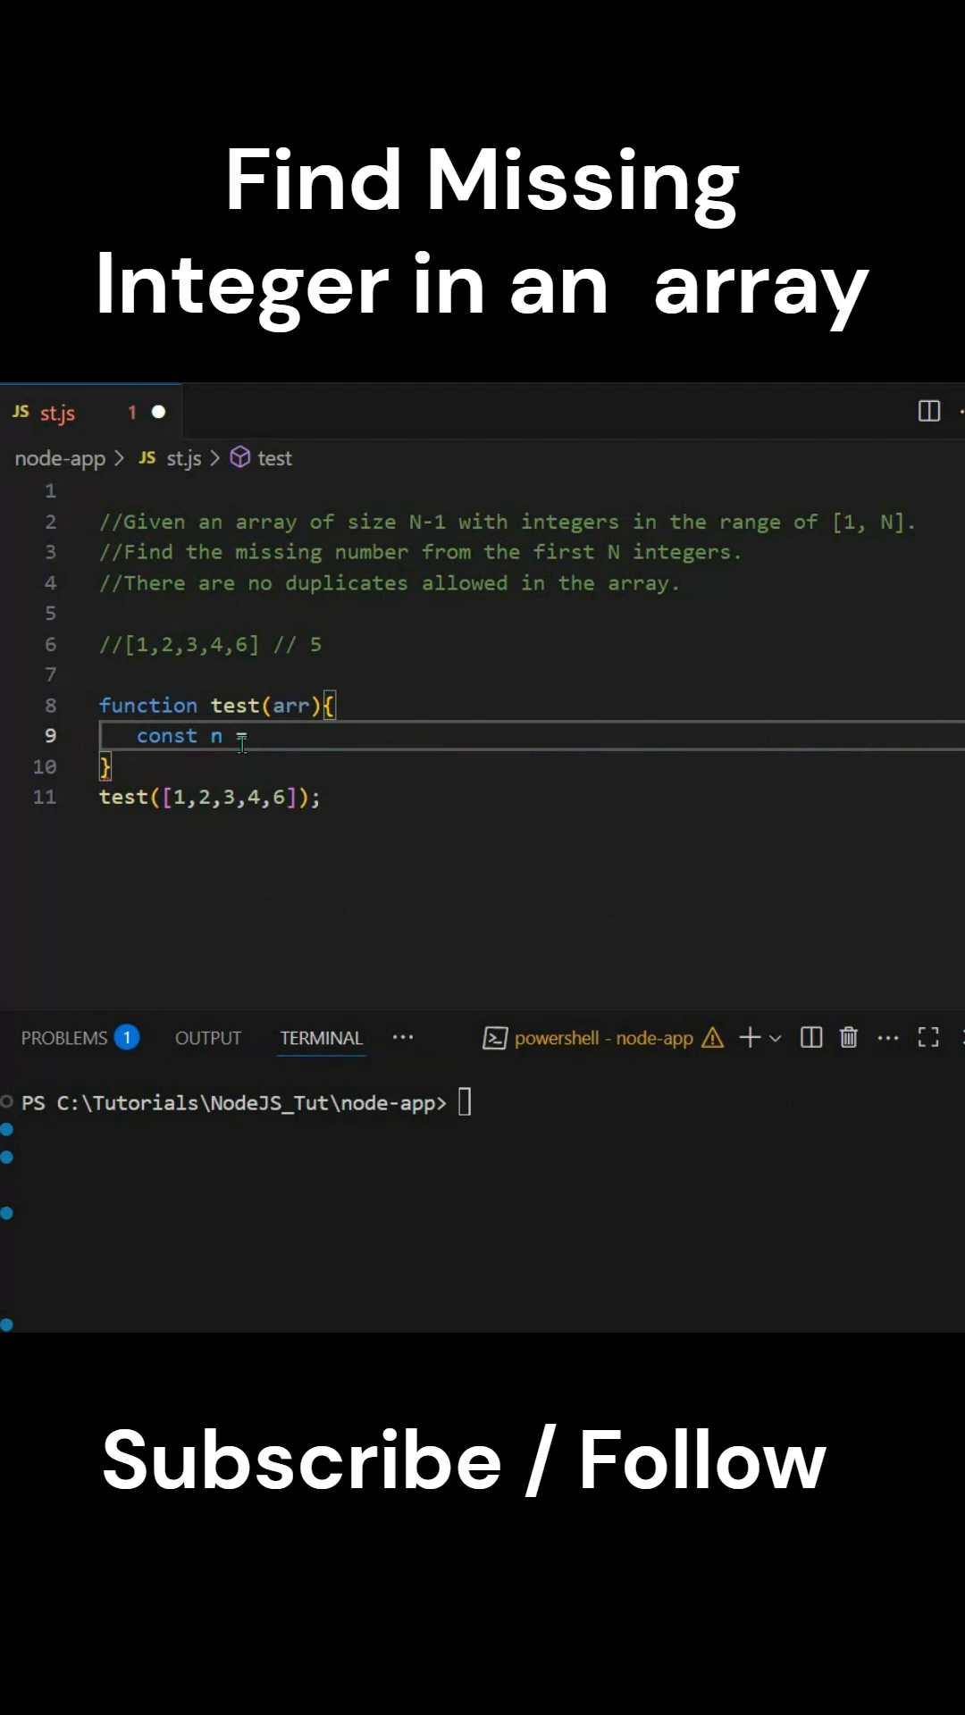
type("arr.length")
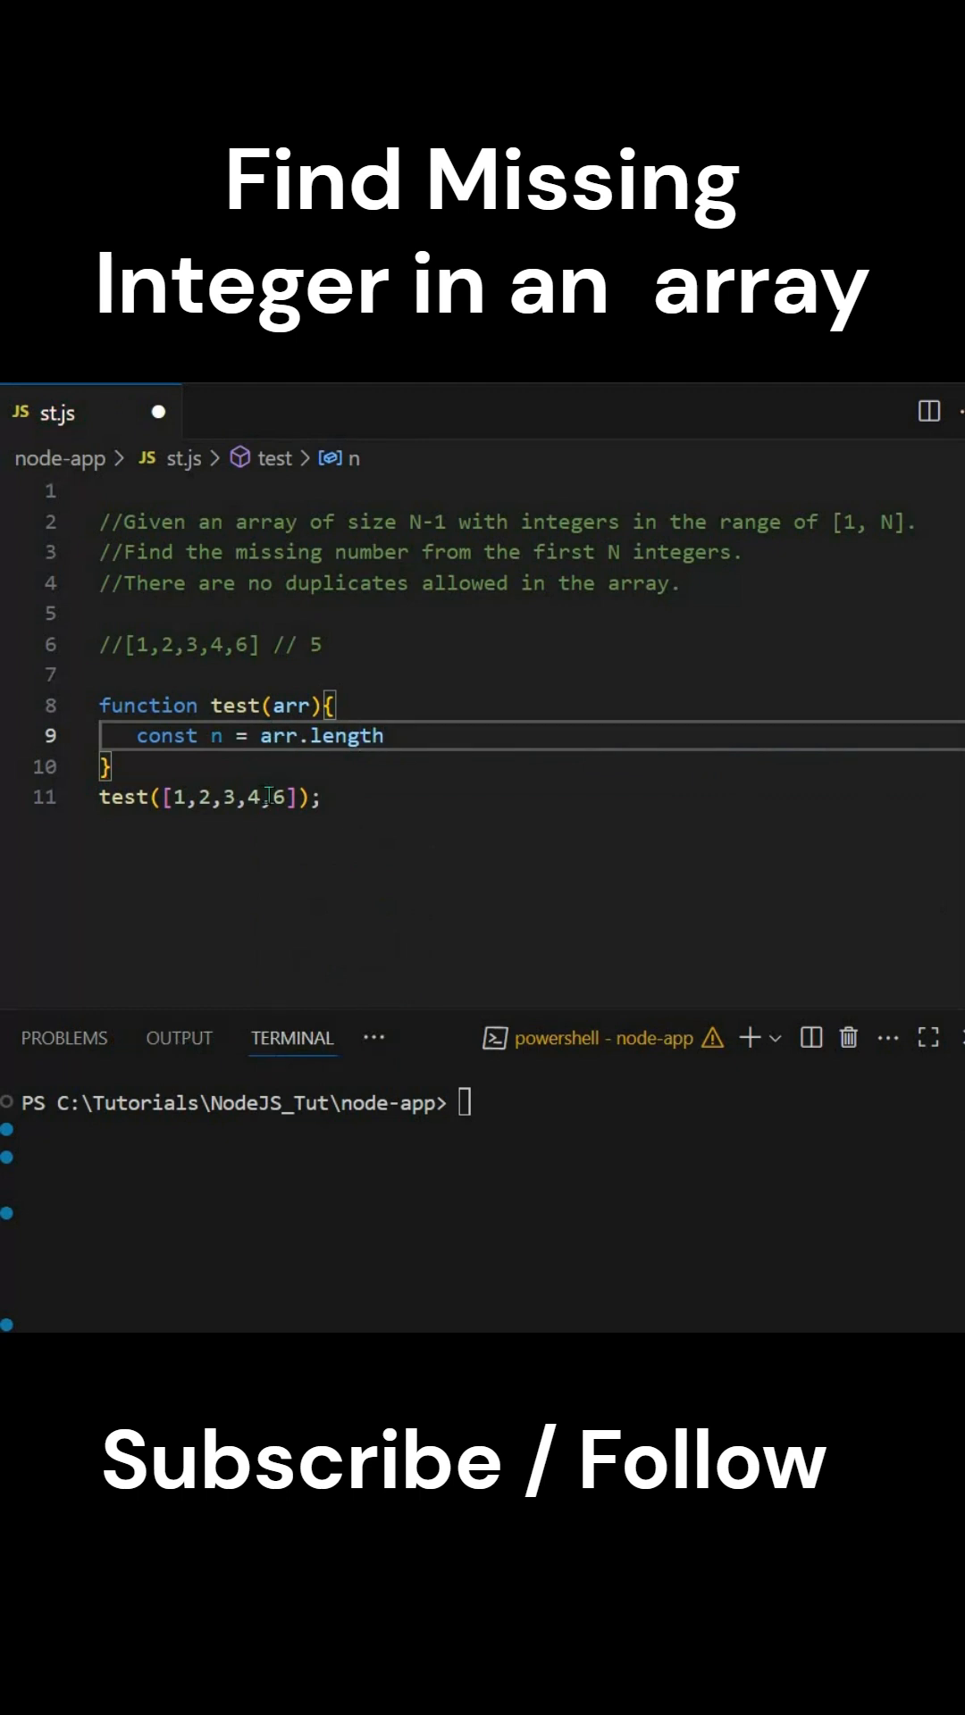
type("+")
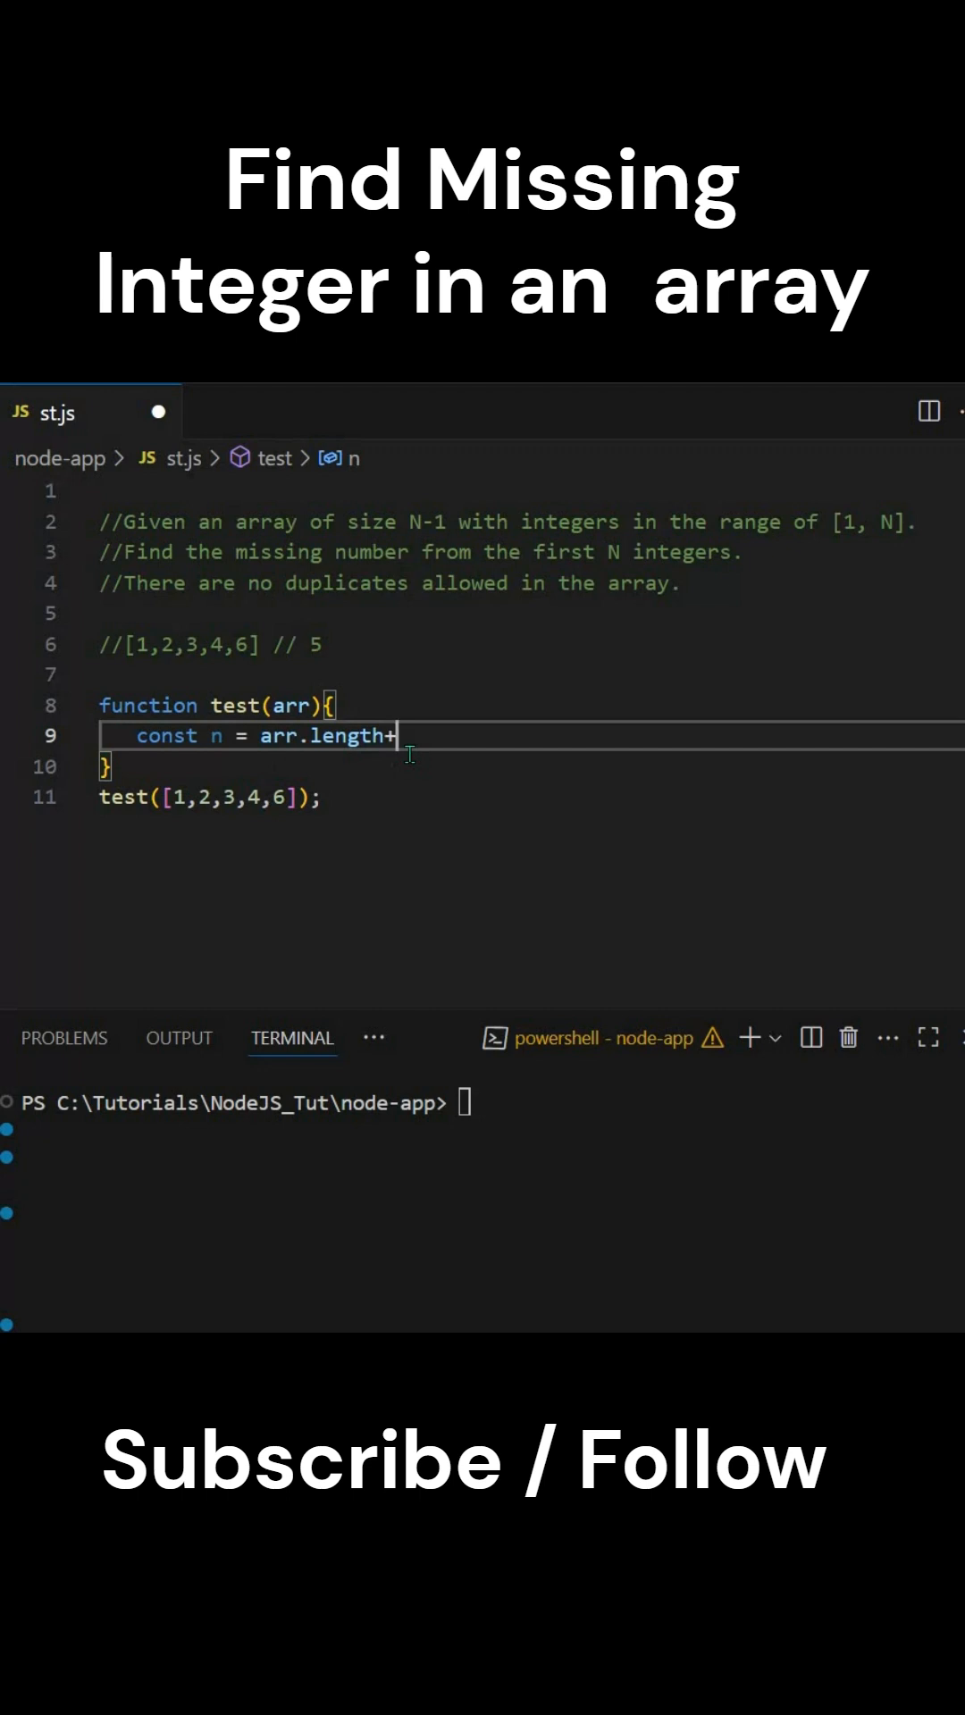
type("1")
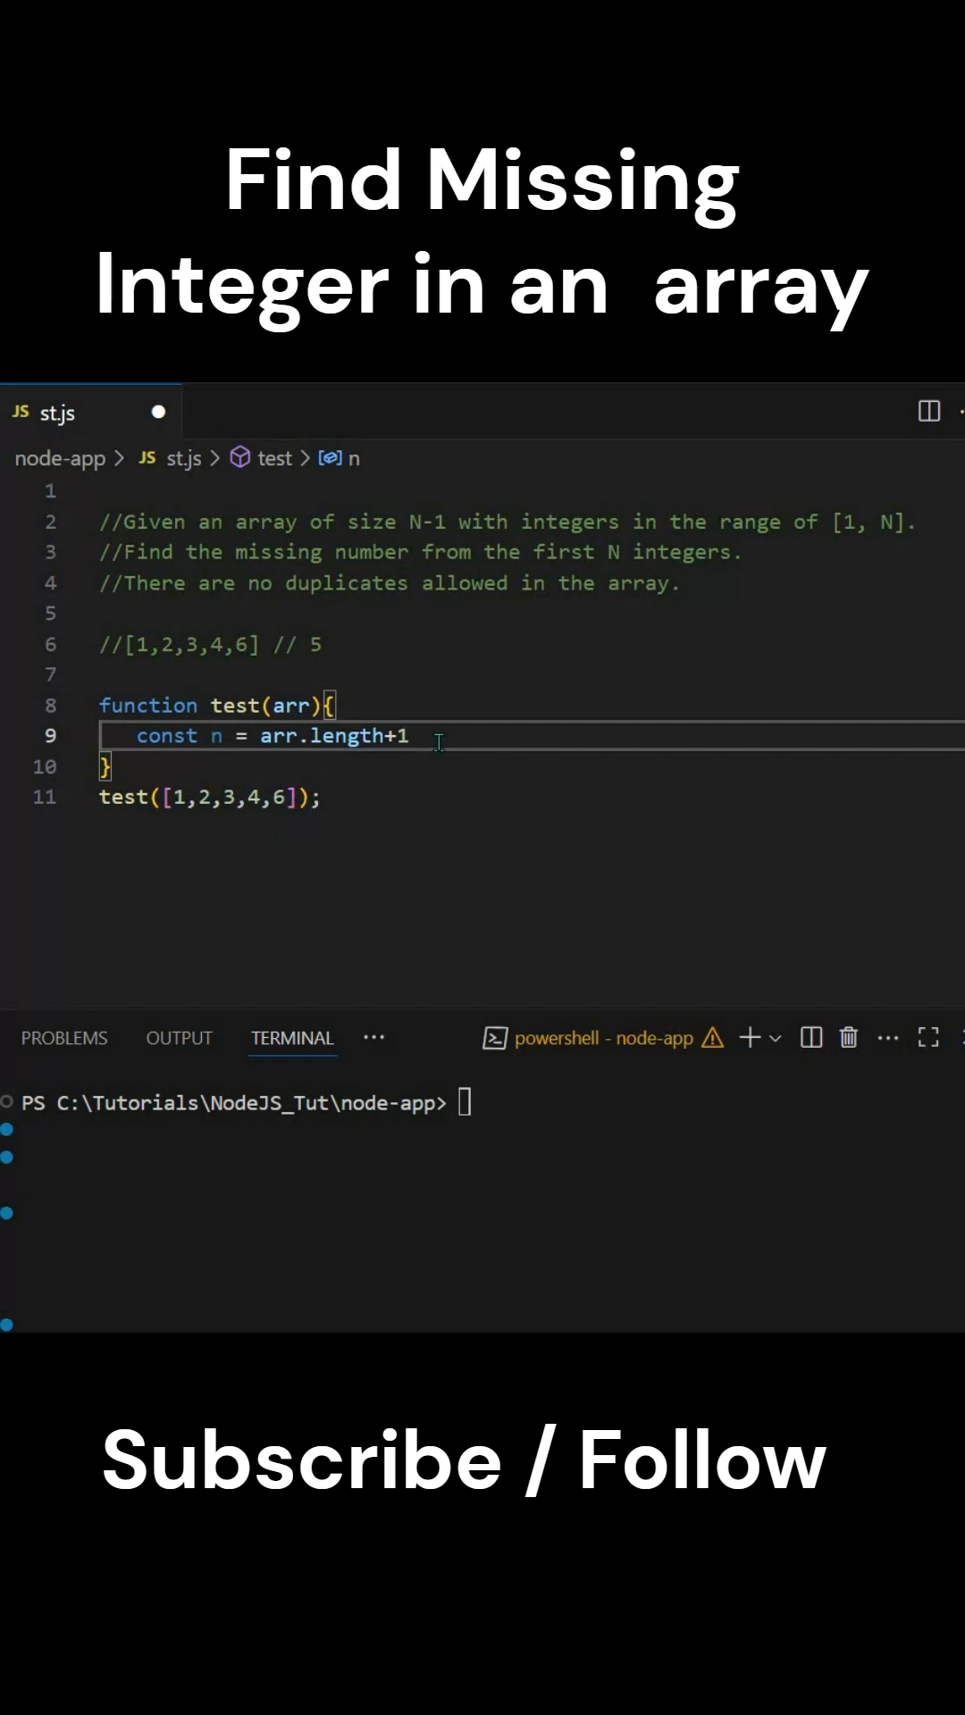
Add const sum = n * (n + 1)/2 and begin a 'Sum : ' console.log line.
type("c")
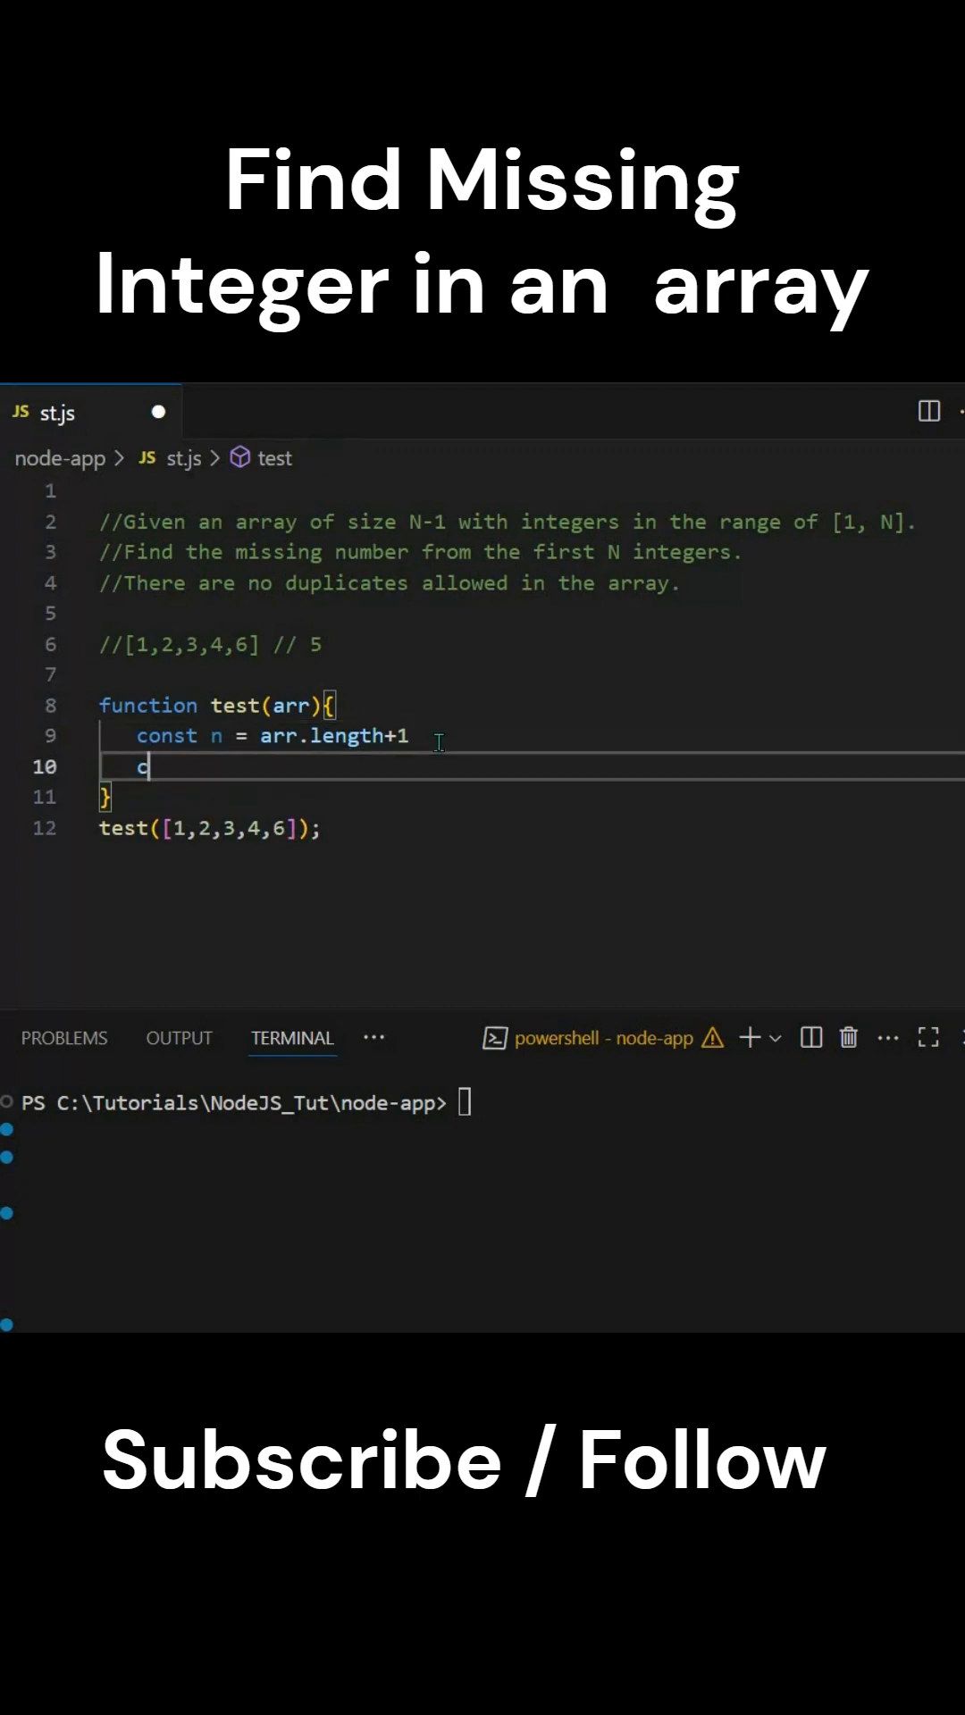
type("onst sum")
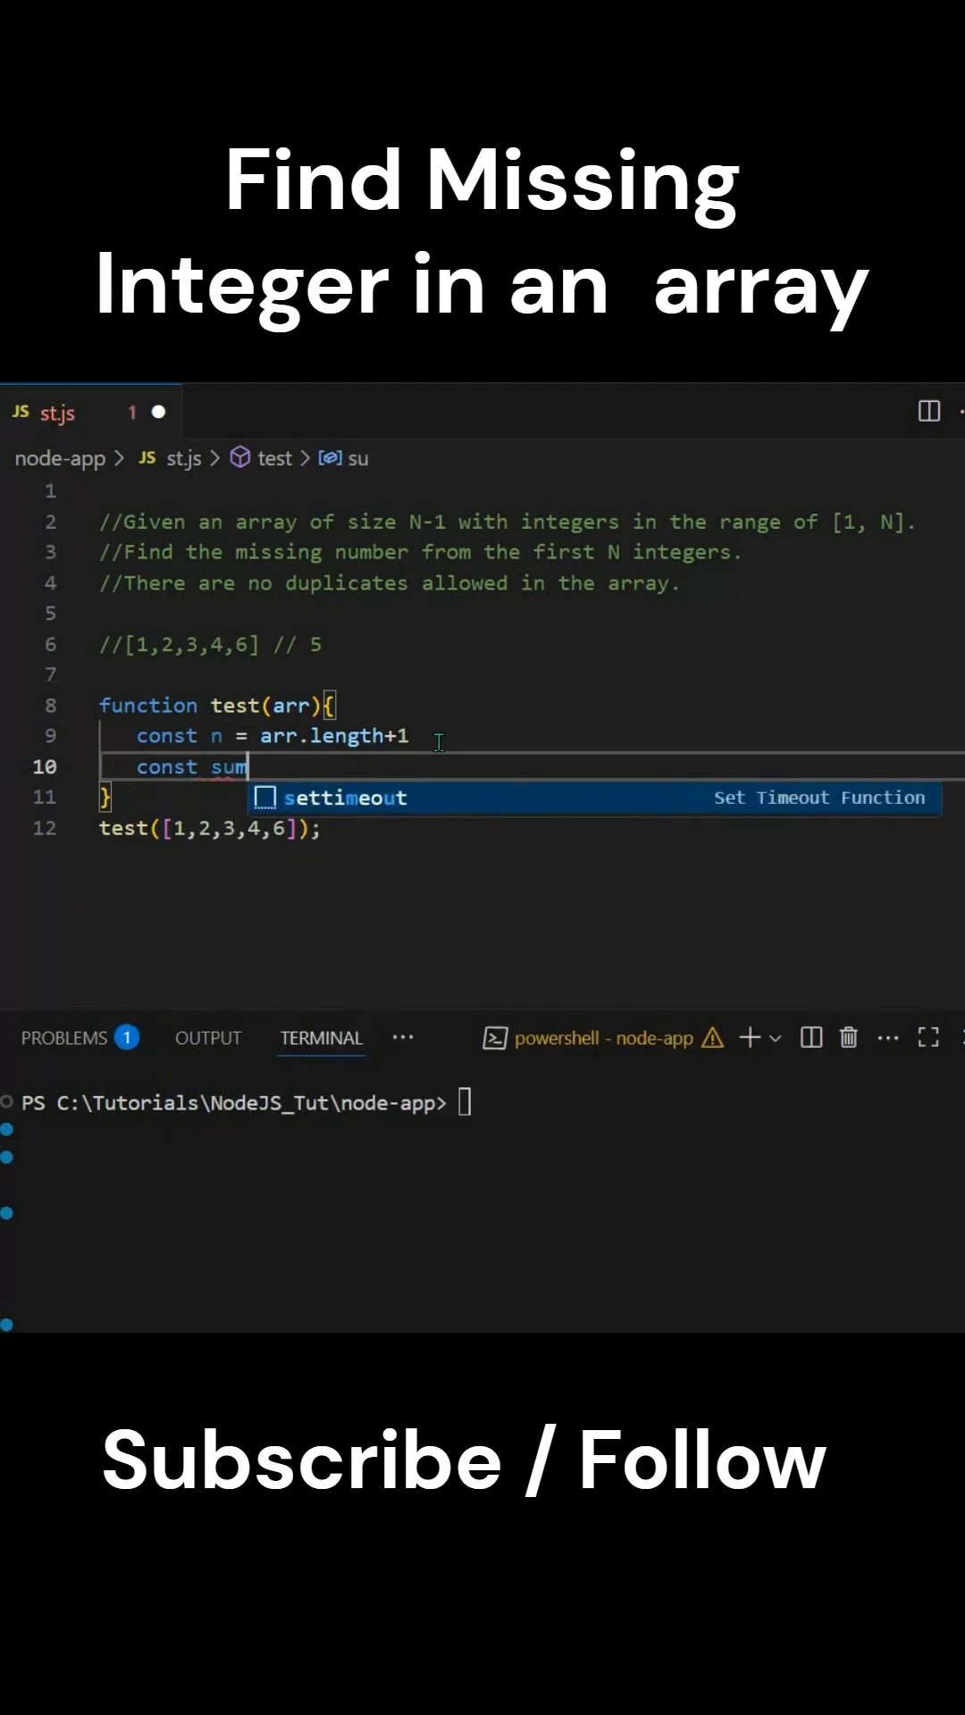
type("= n")
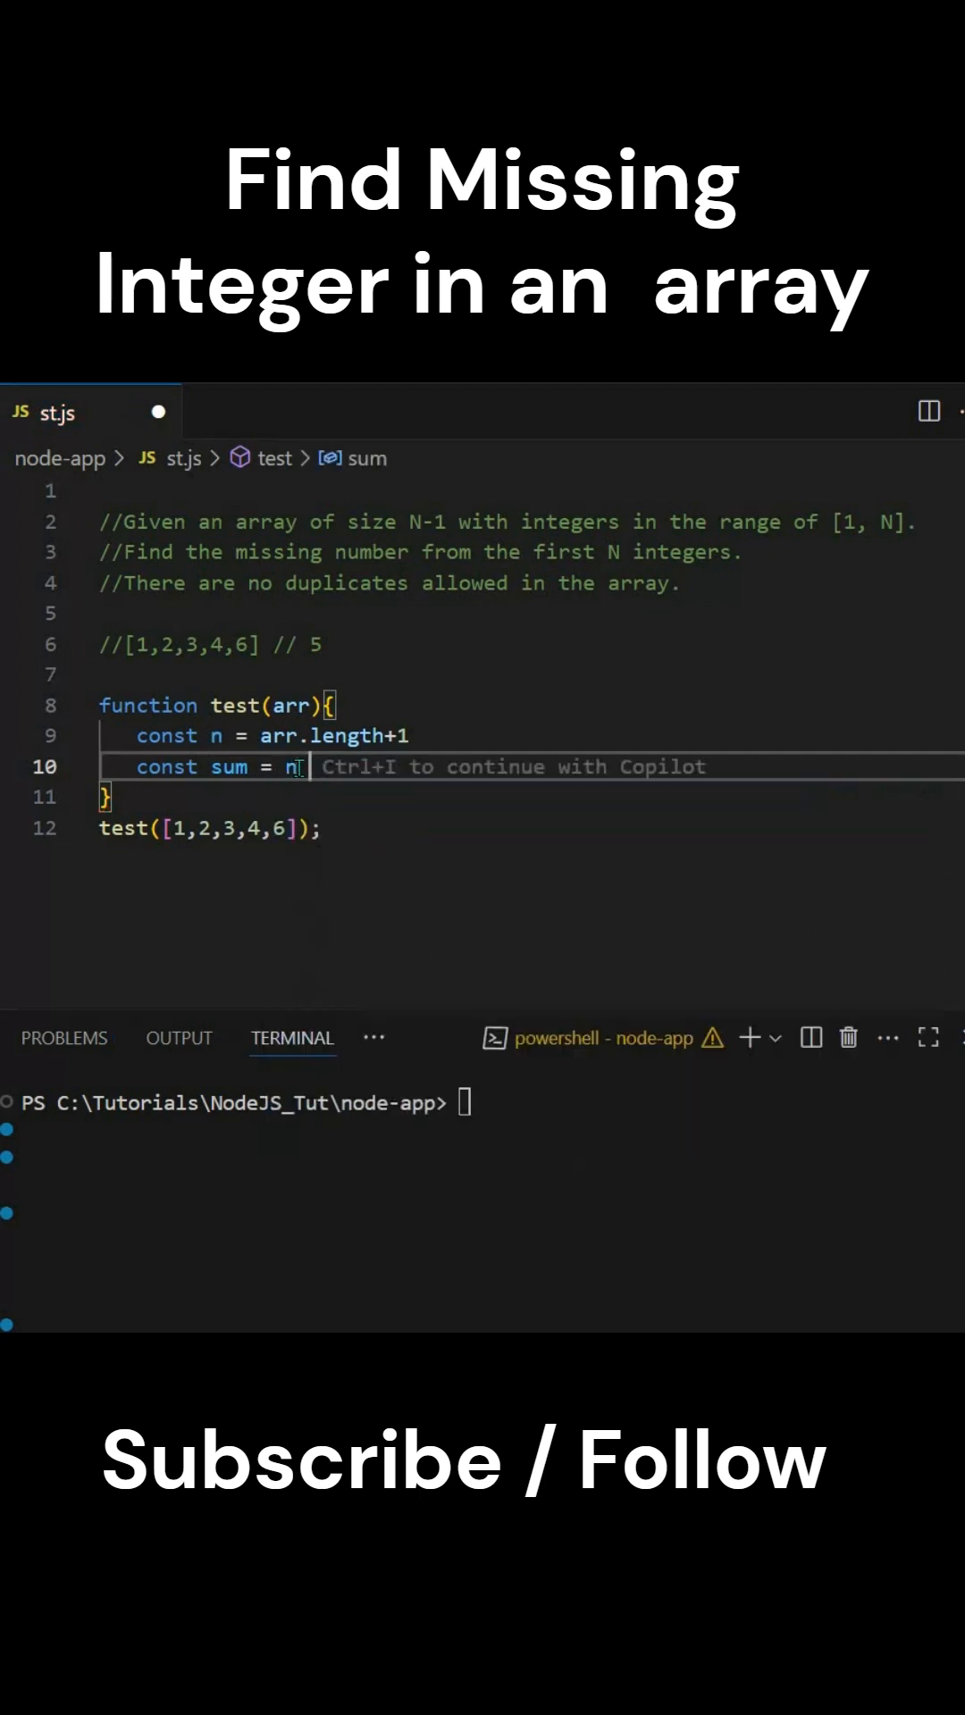
type("* n")
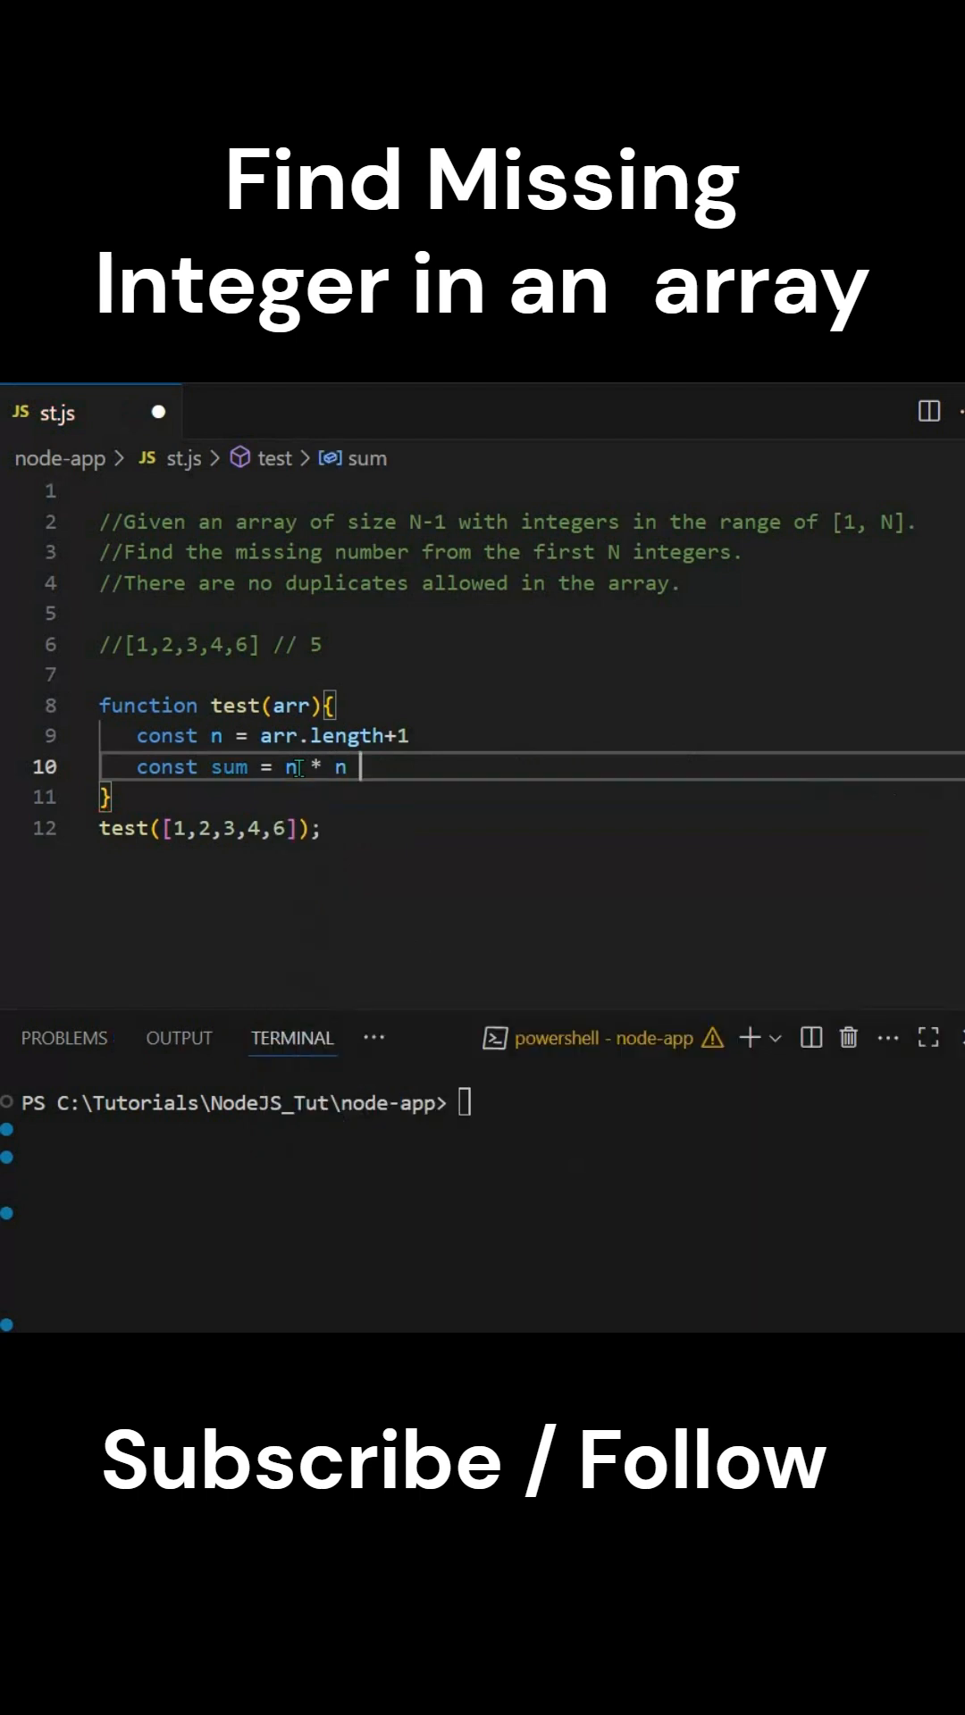
type("+ 1)")
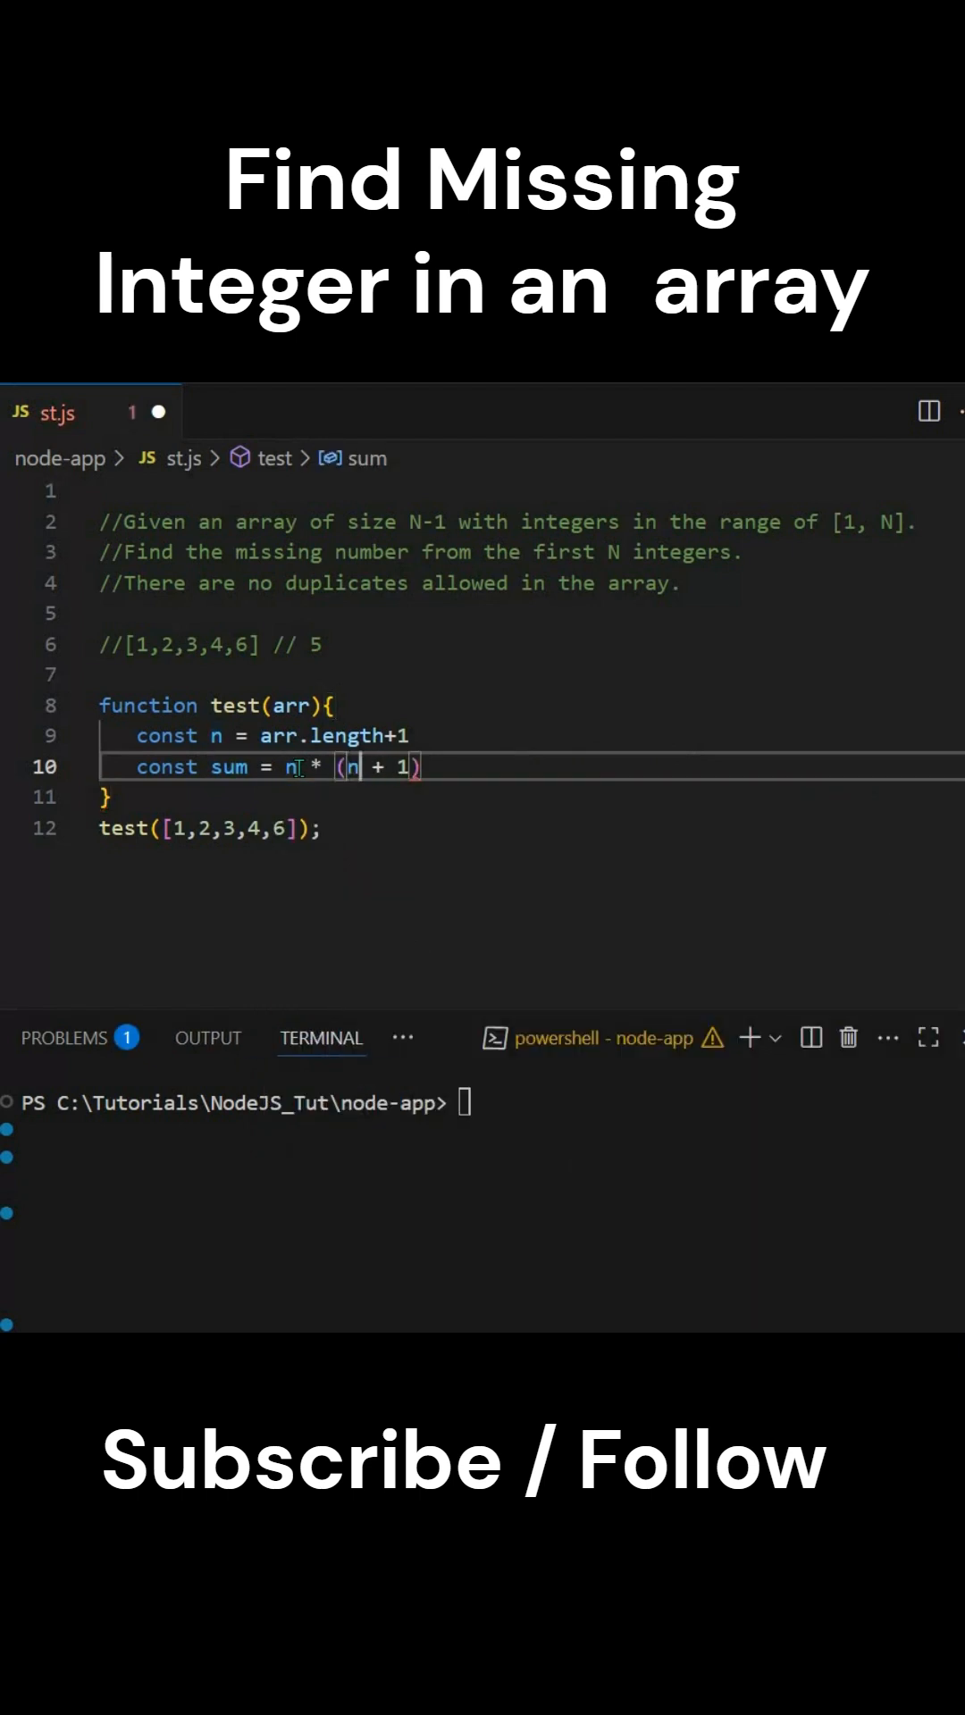
type("/2")
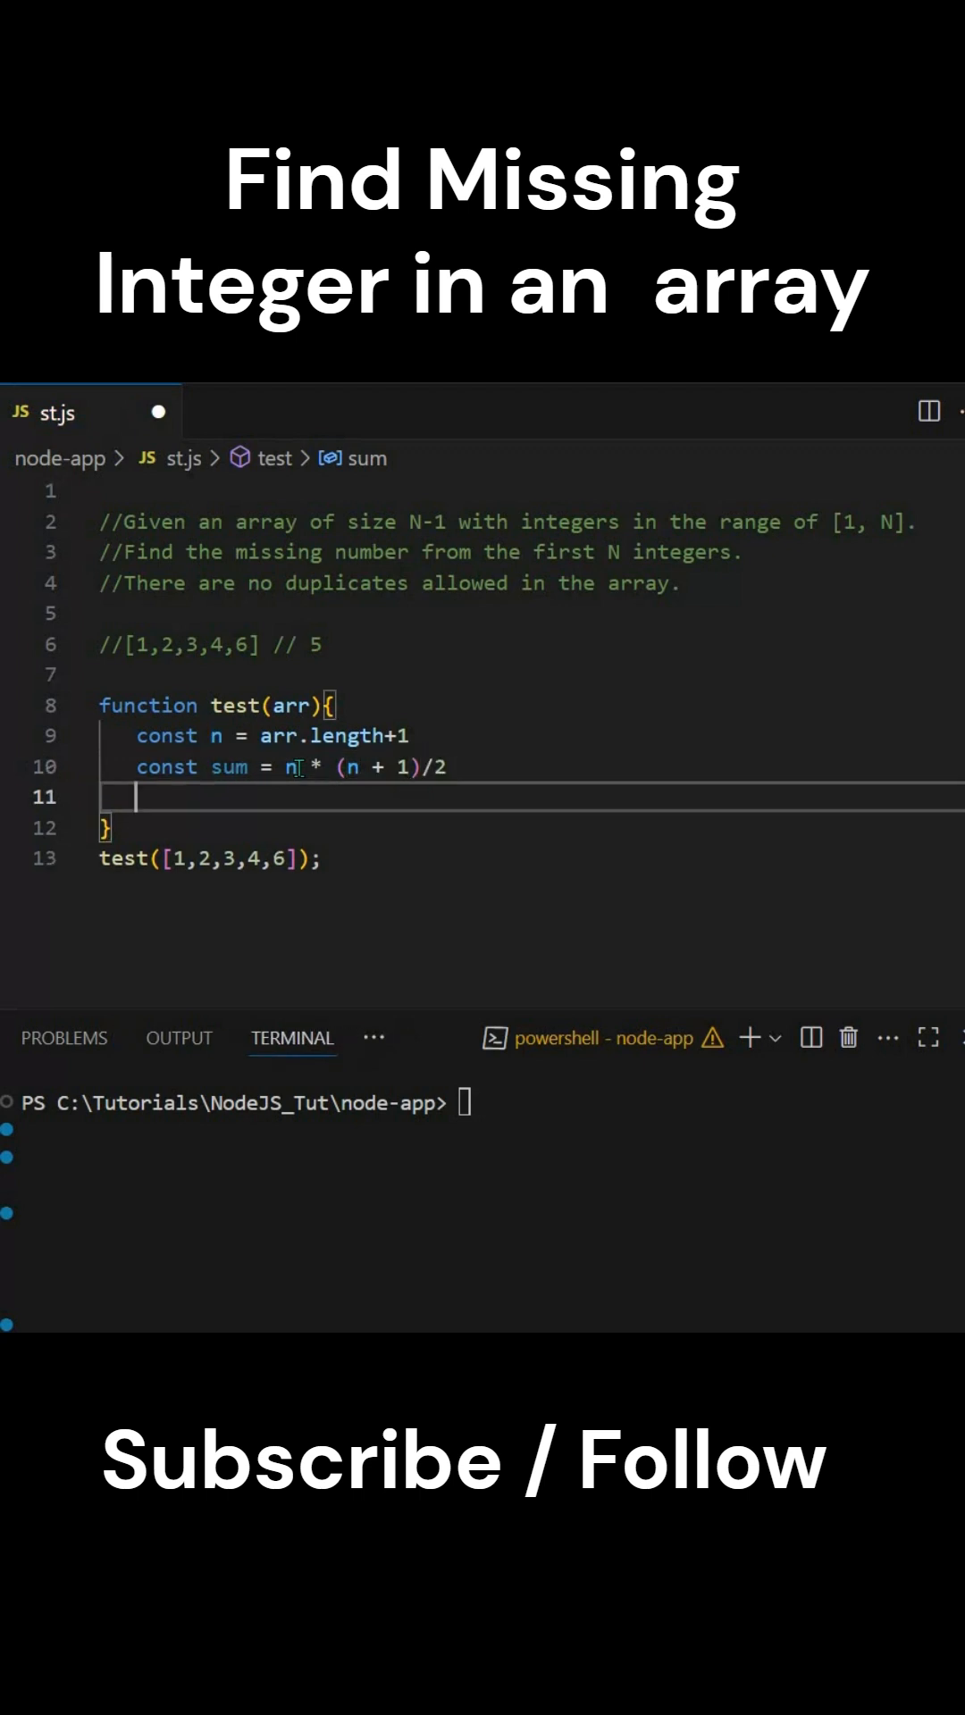
type("console.log(\"Sum :")
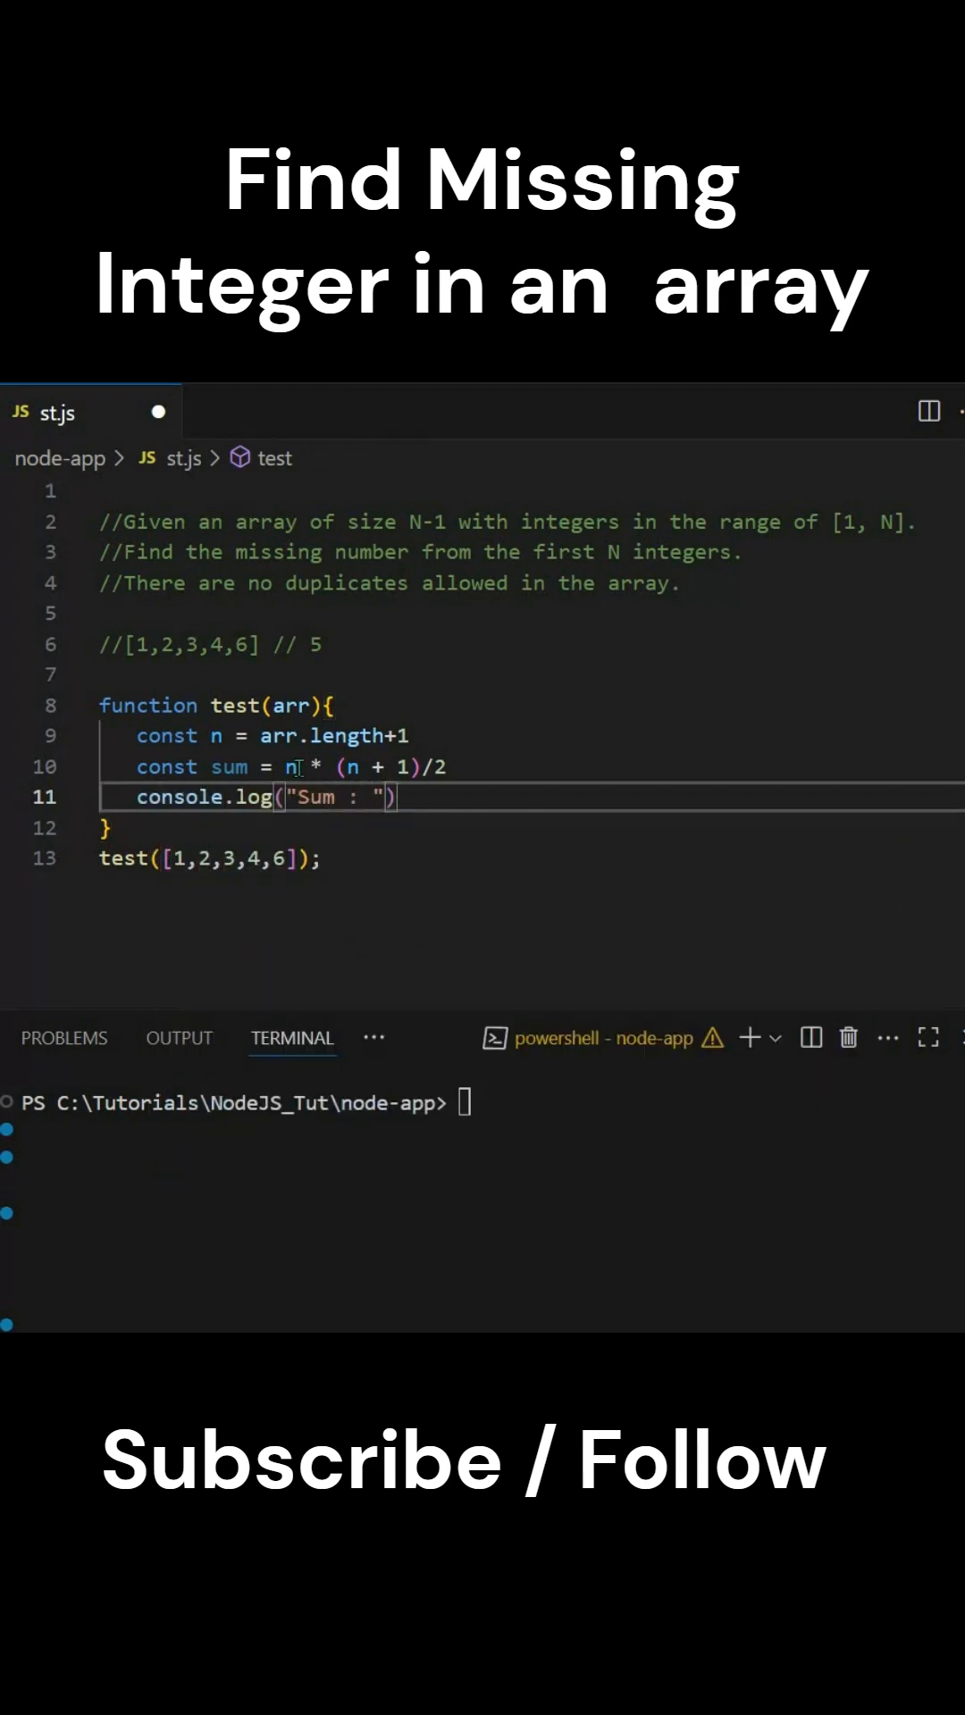
Append ,sum to the 'Sum : ' console.log call.
type(",sum")
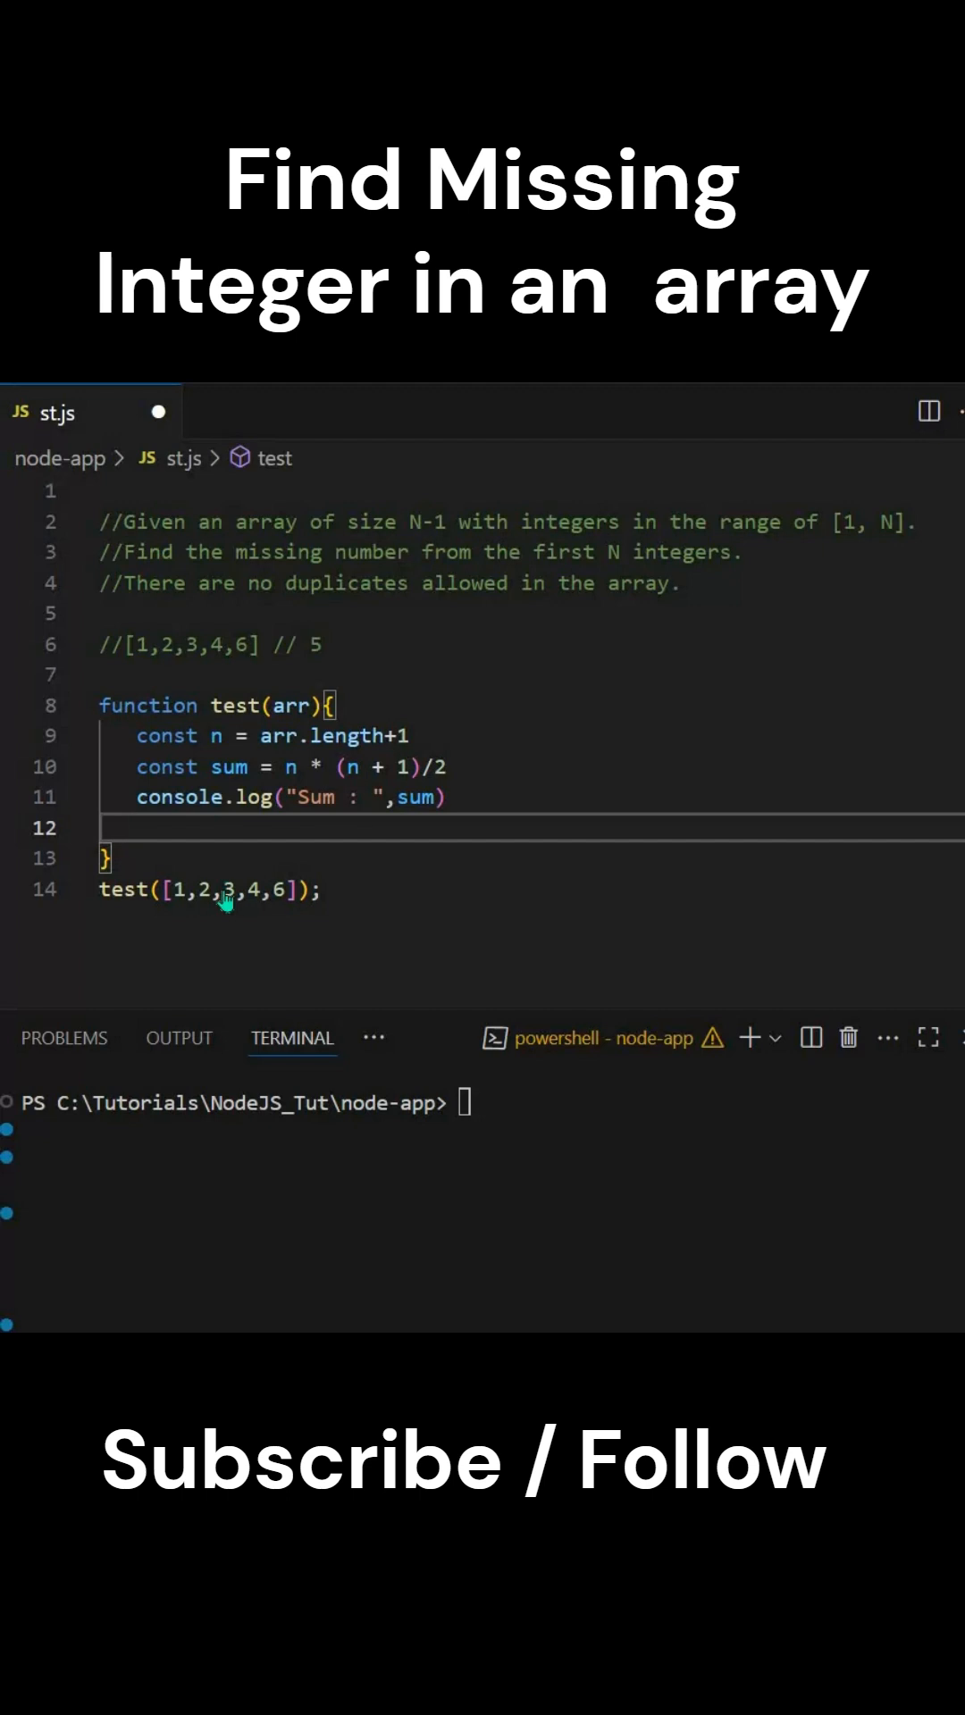
Add const currSum = arr.reduce((a,b)=>a+b,0) to total the array.
type("const currSum")
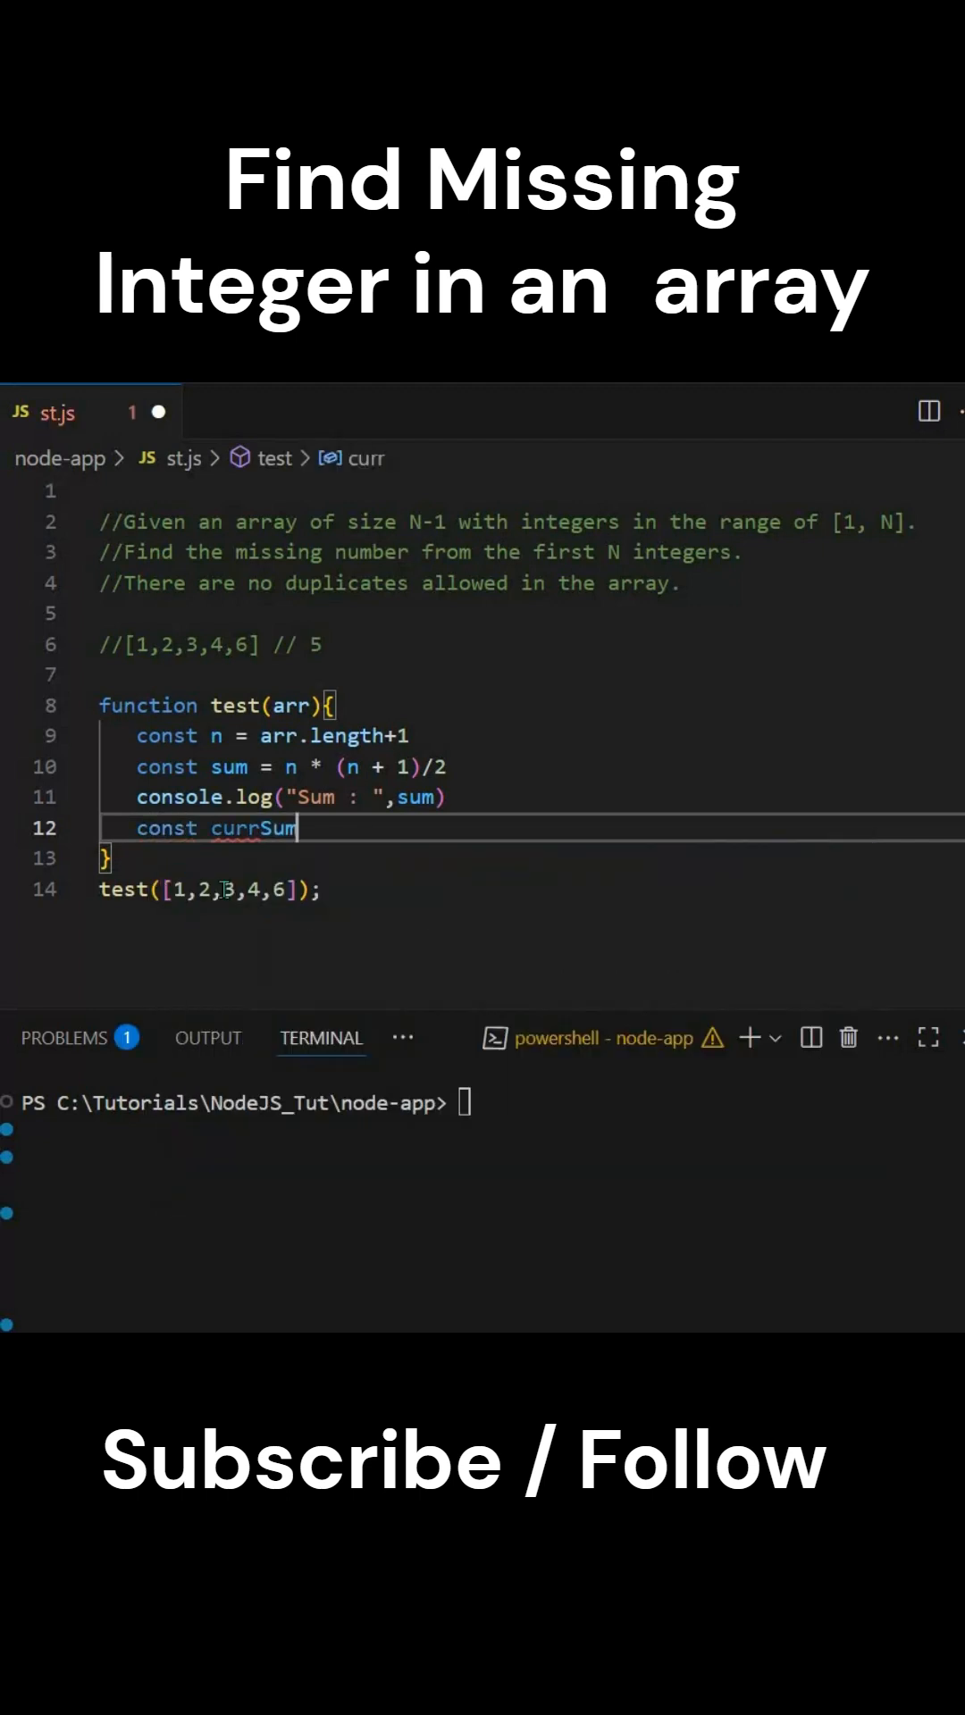
type("= arr")
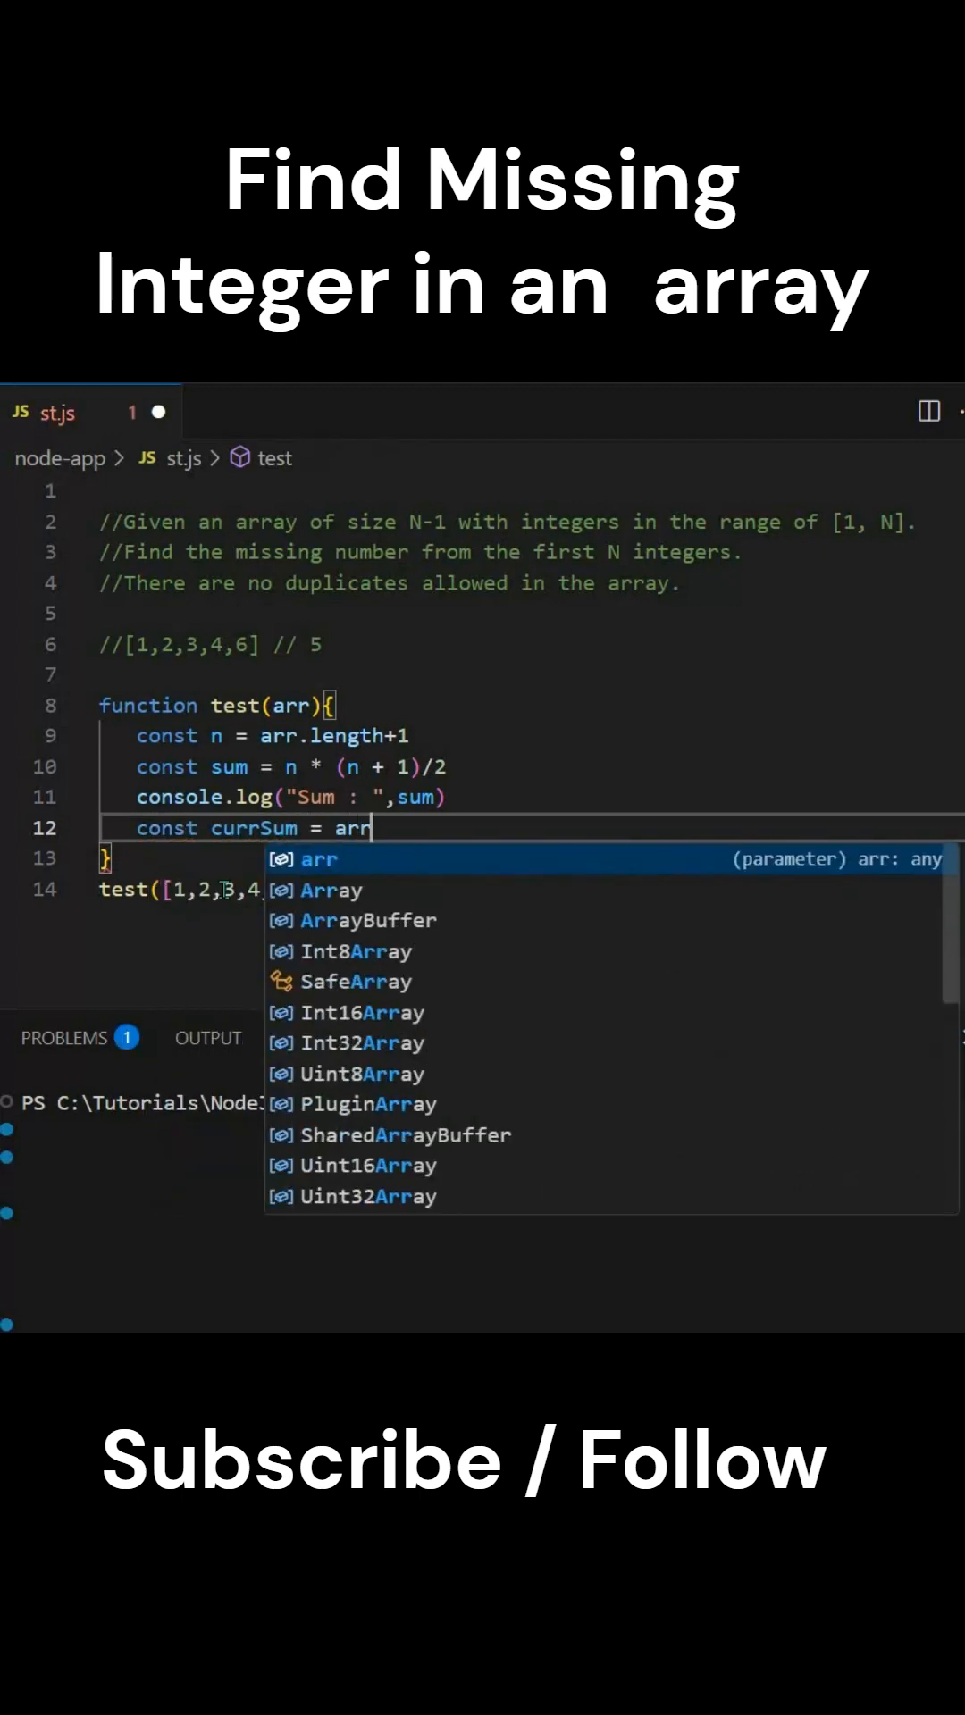
type(".reduce(")
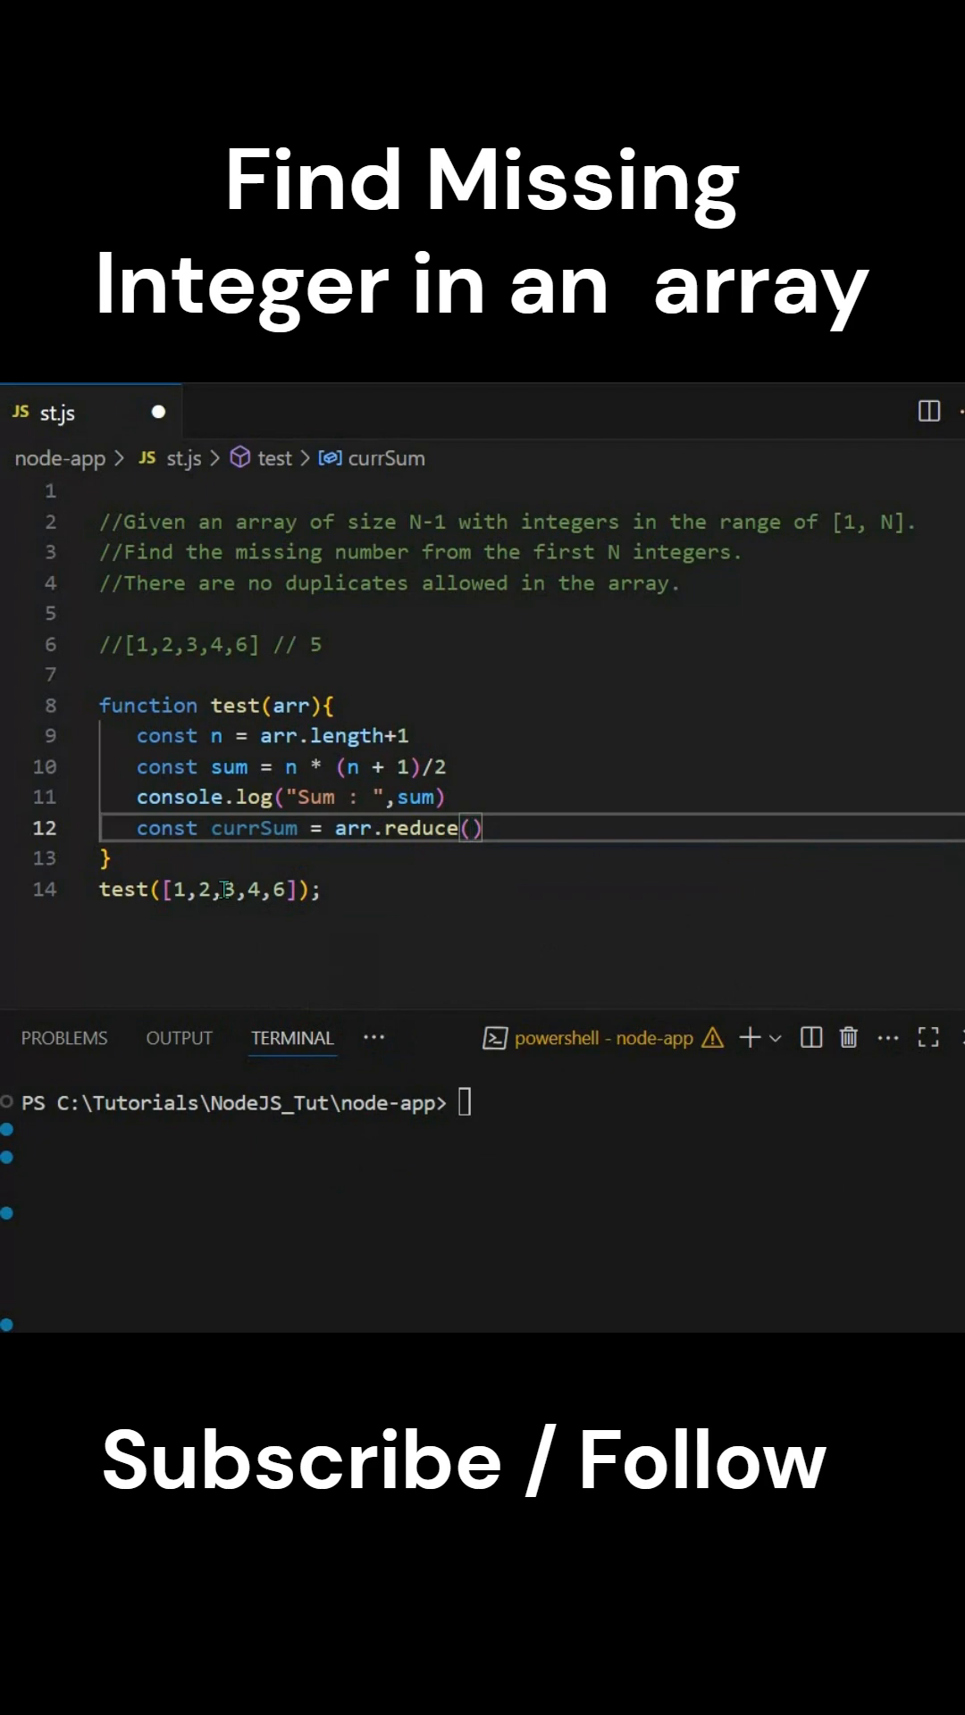
type("a,")
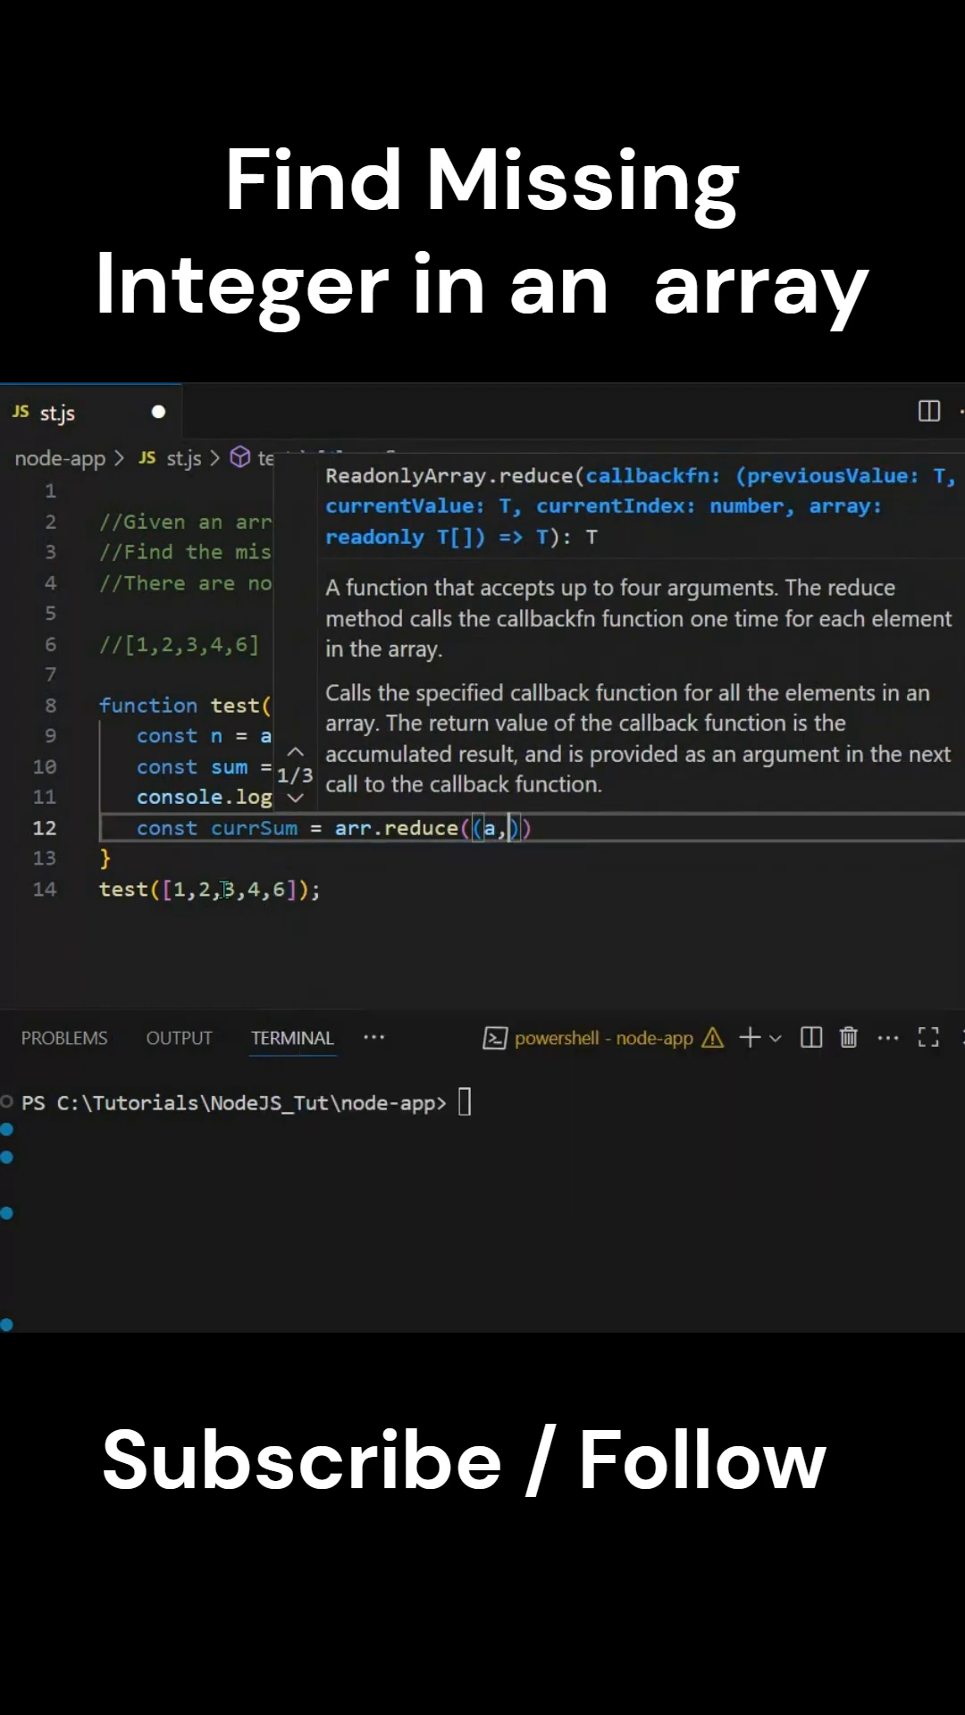
type("b)=>")
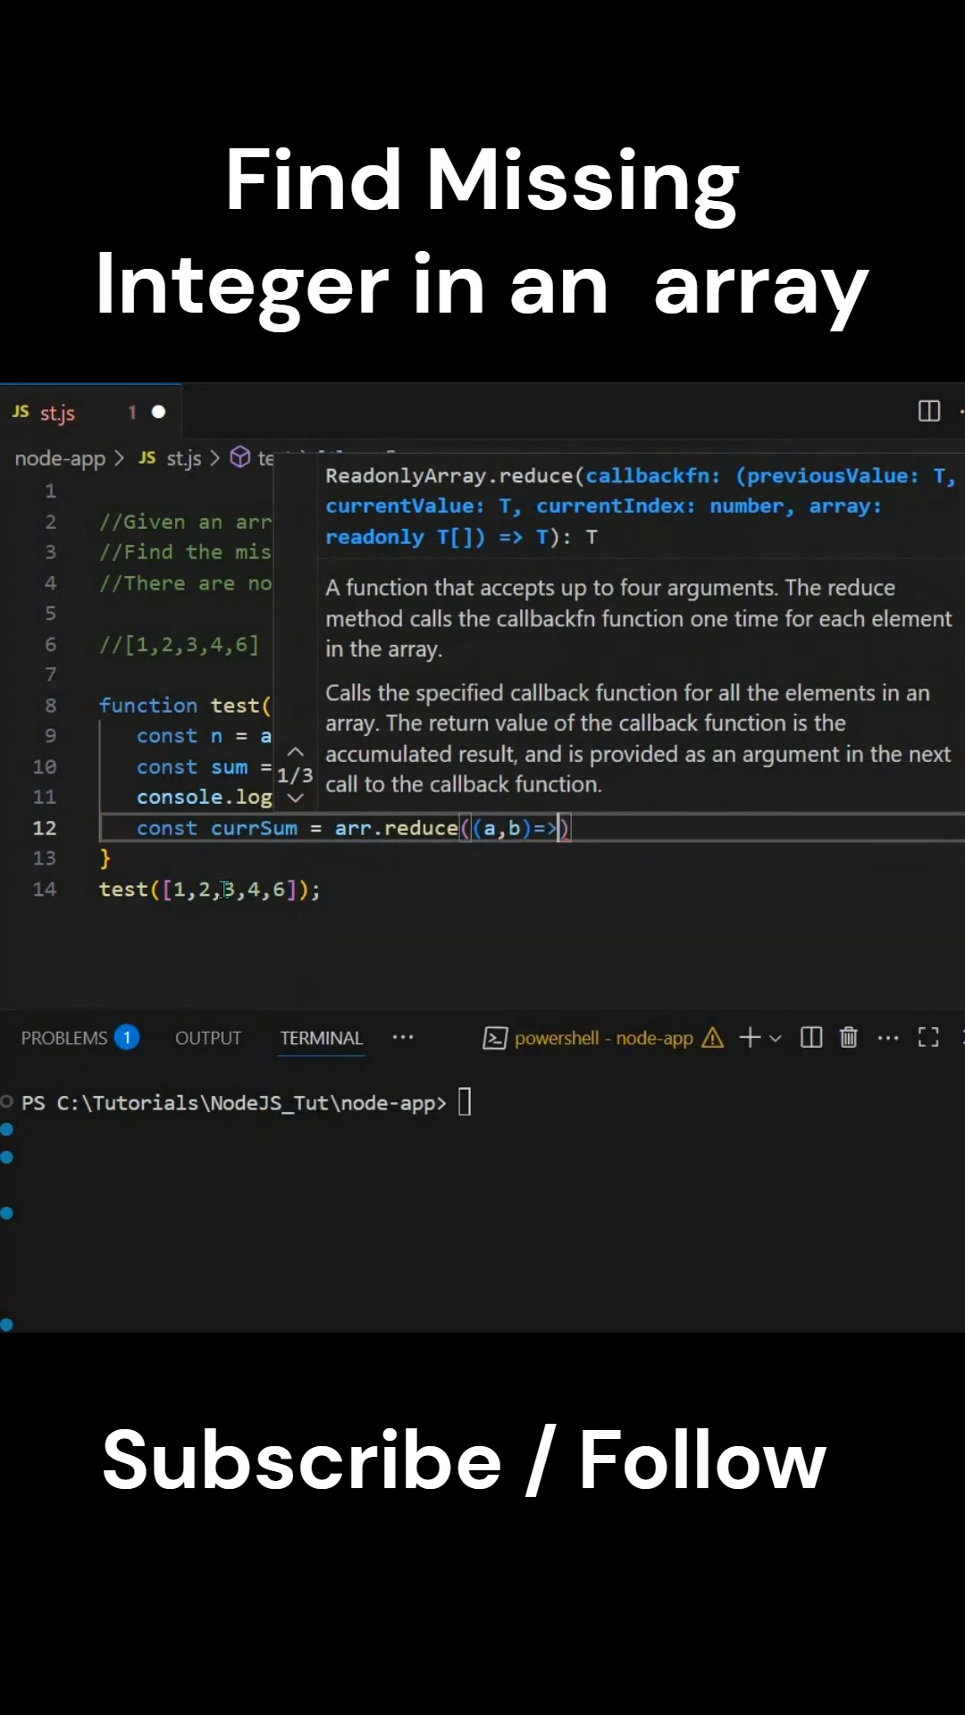
type("a=")
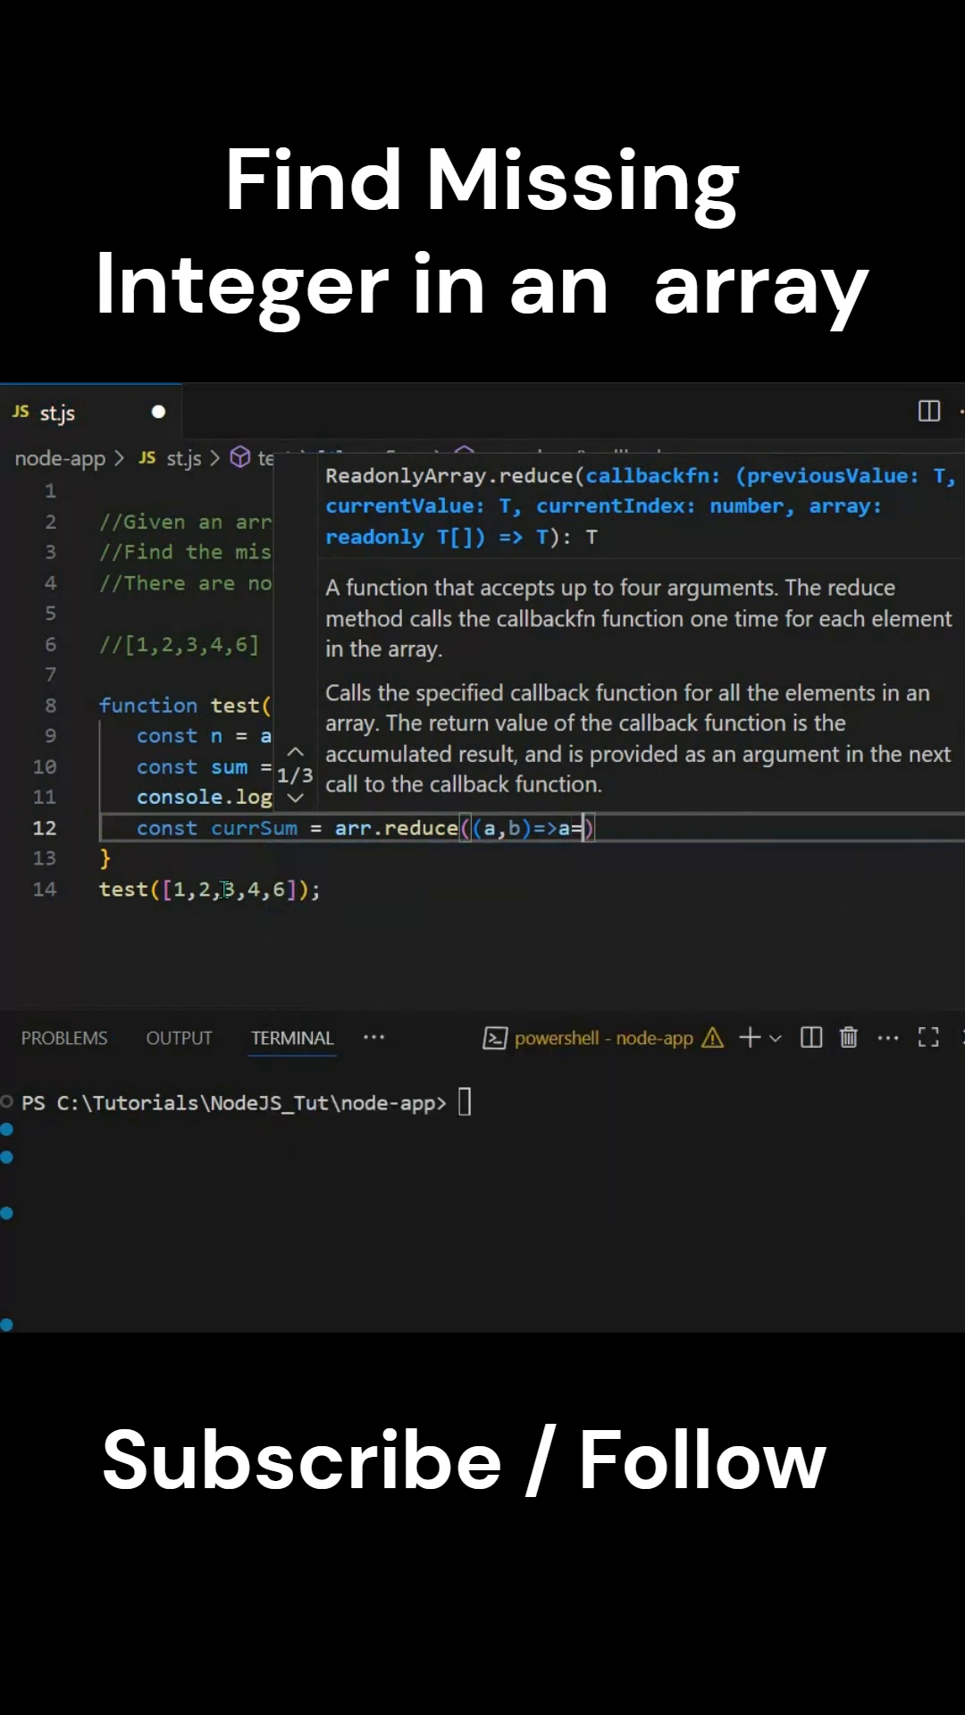
type("+b,0")
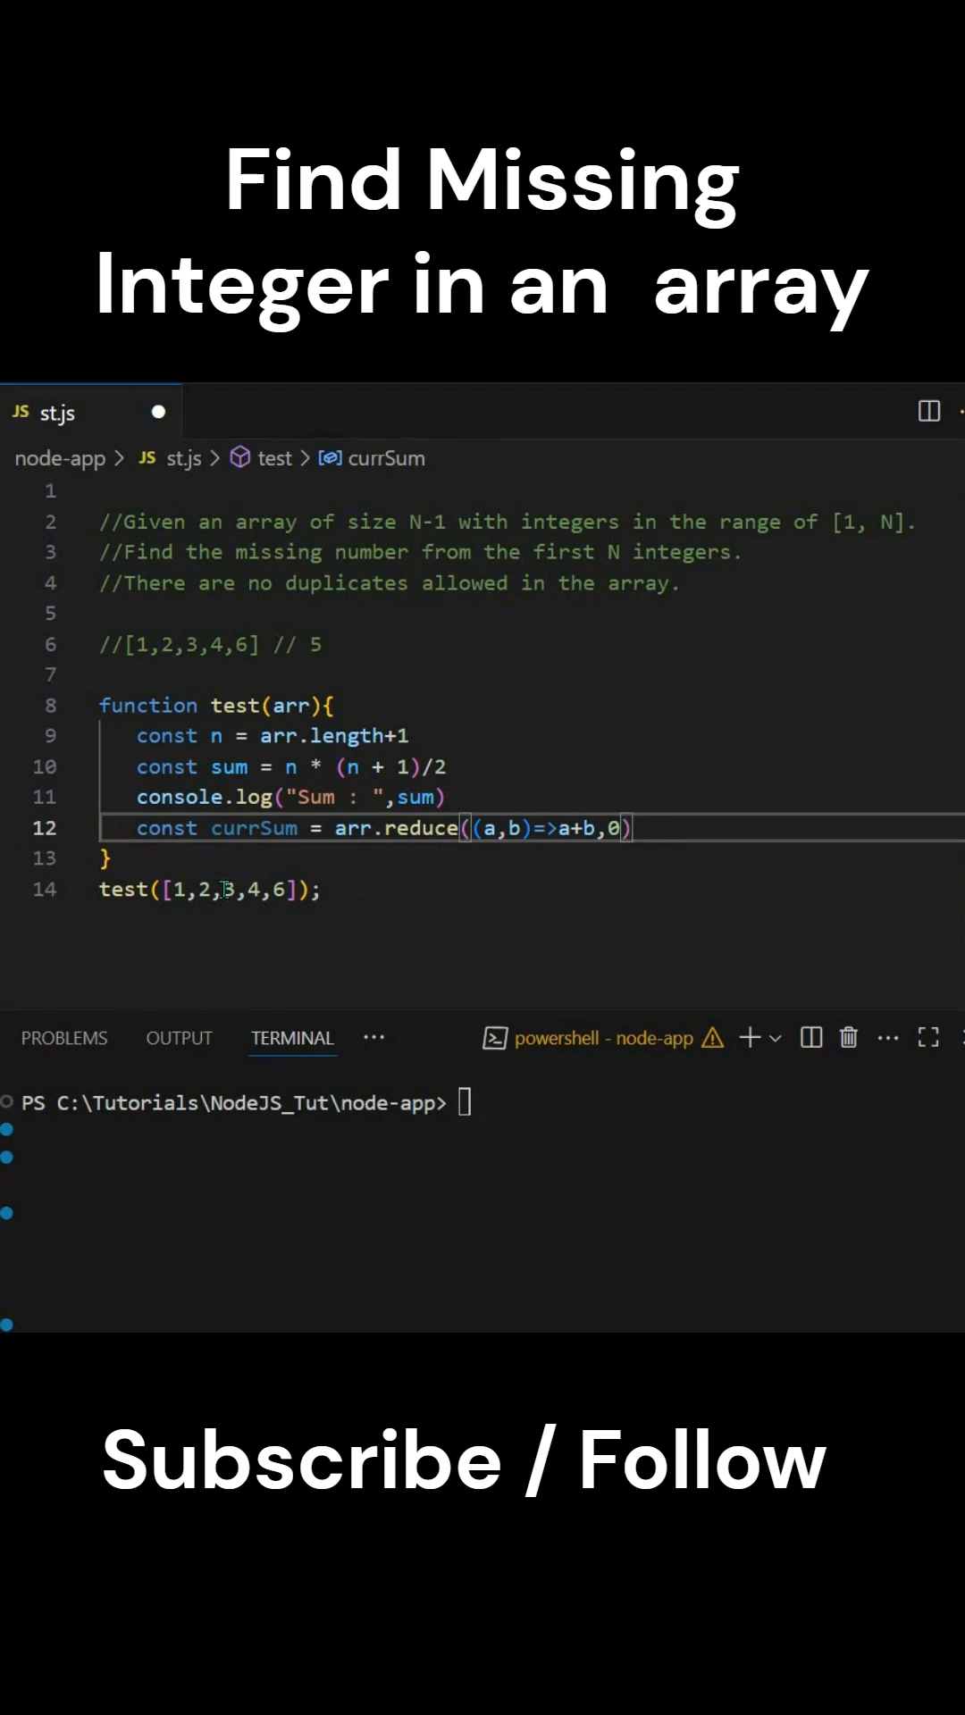
Log currSum with console.log("Current Sum : ",currSum).
type("conso")
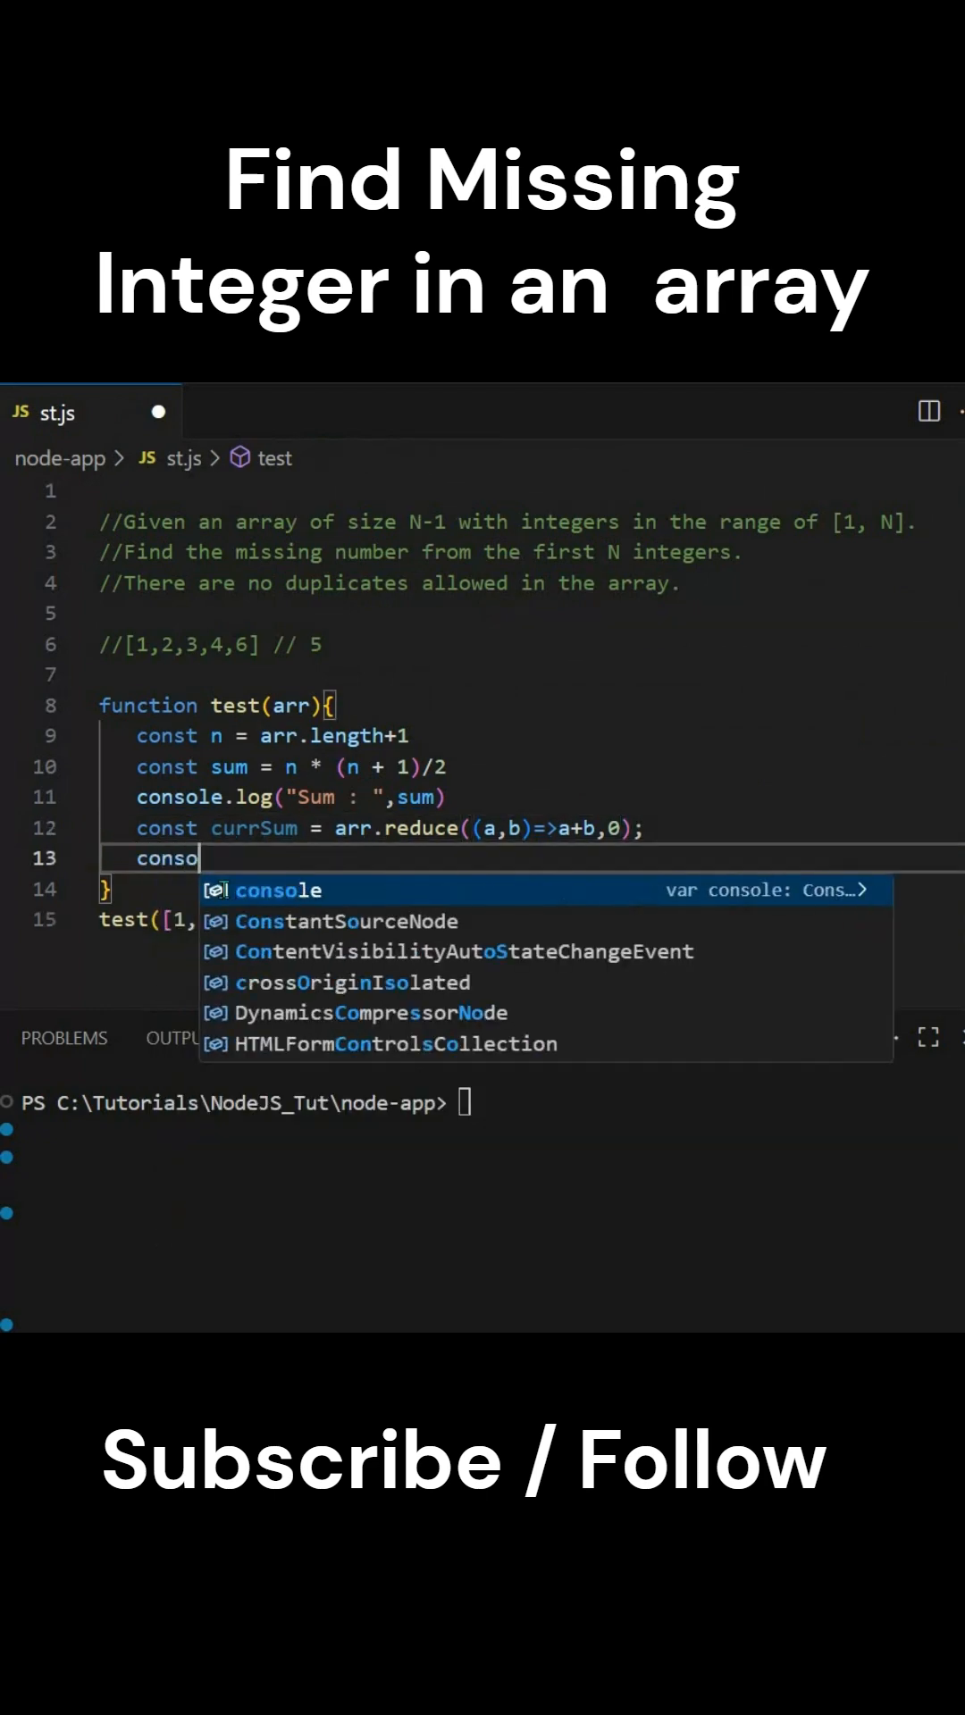
type("le.log")
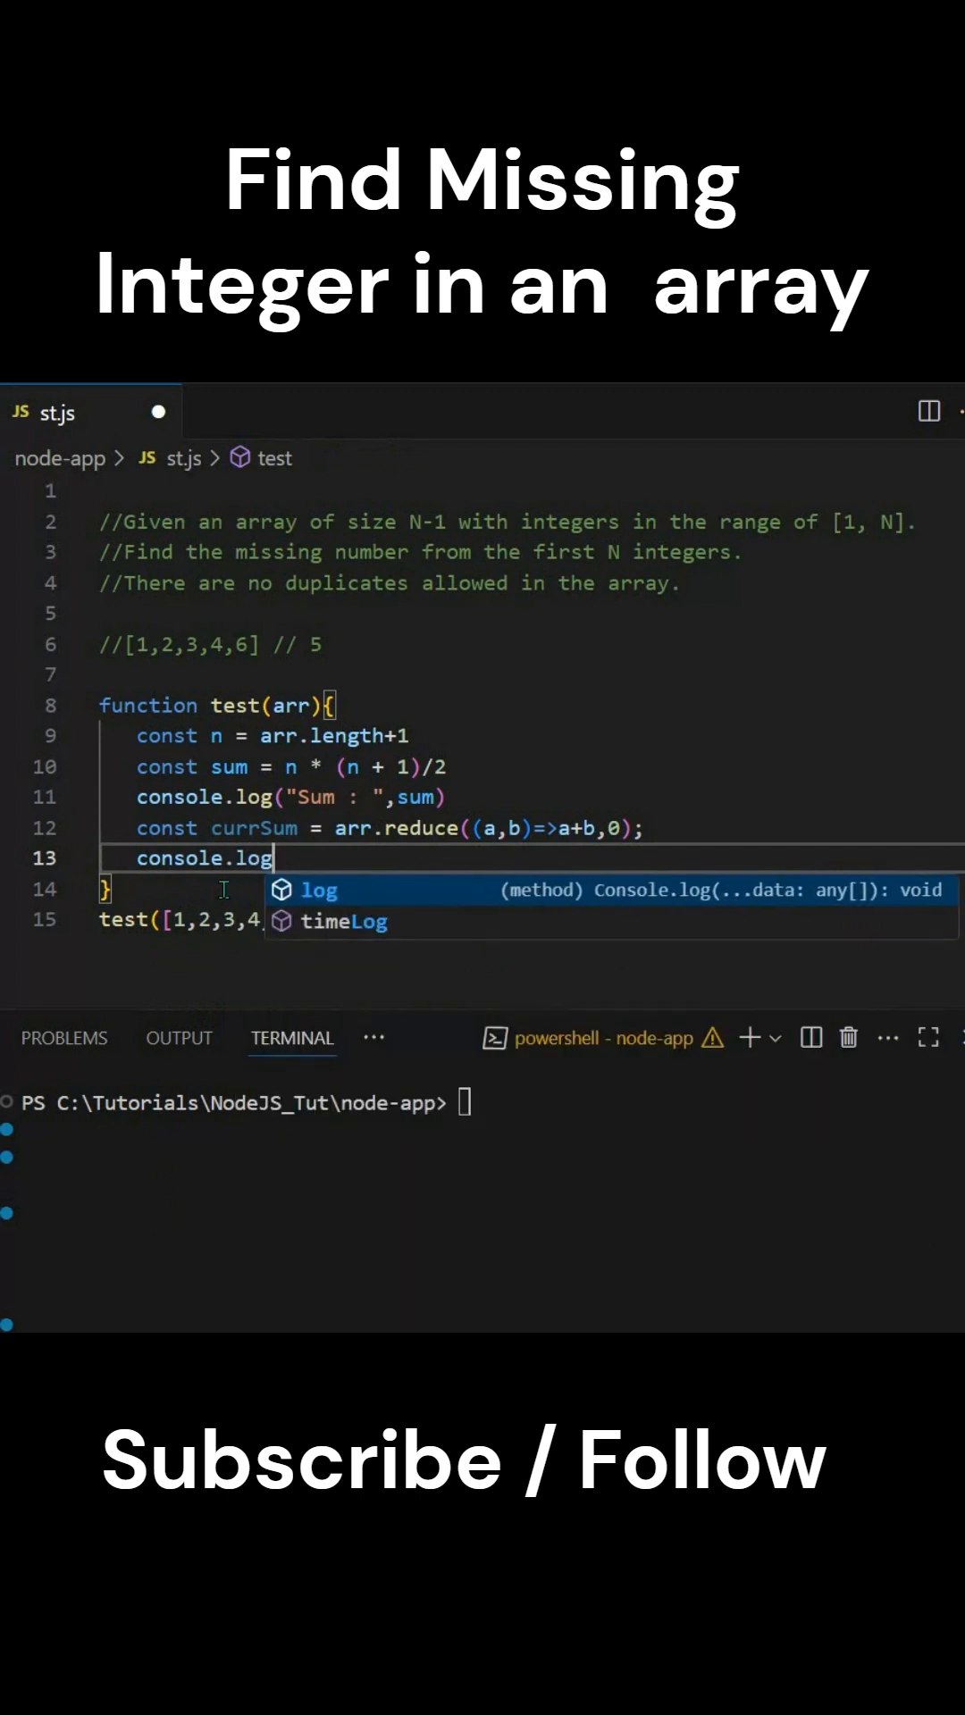
type("(\"Current Sum : \",currSum)")
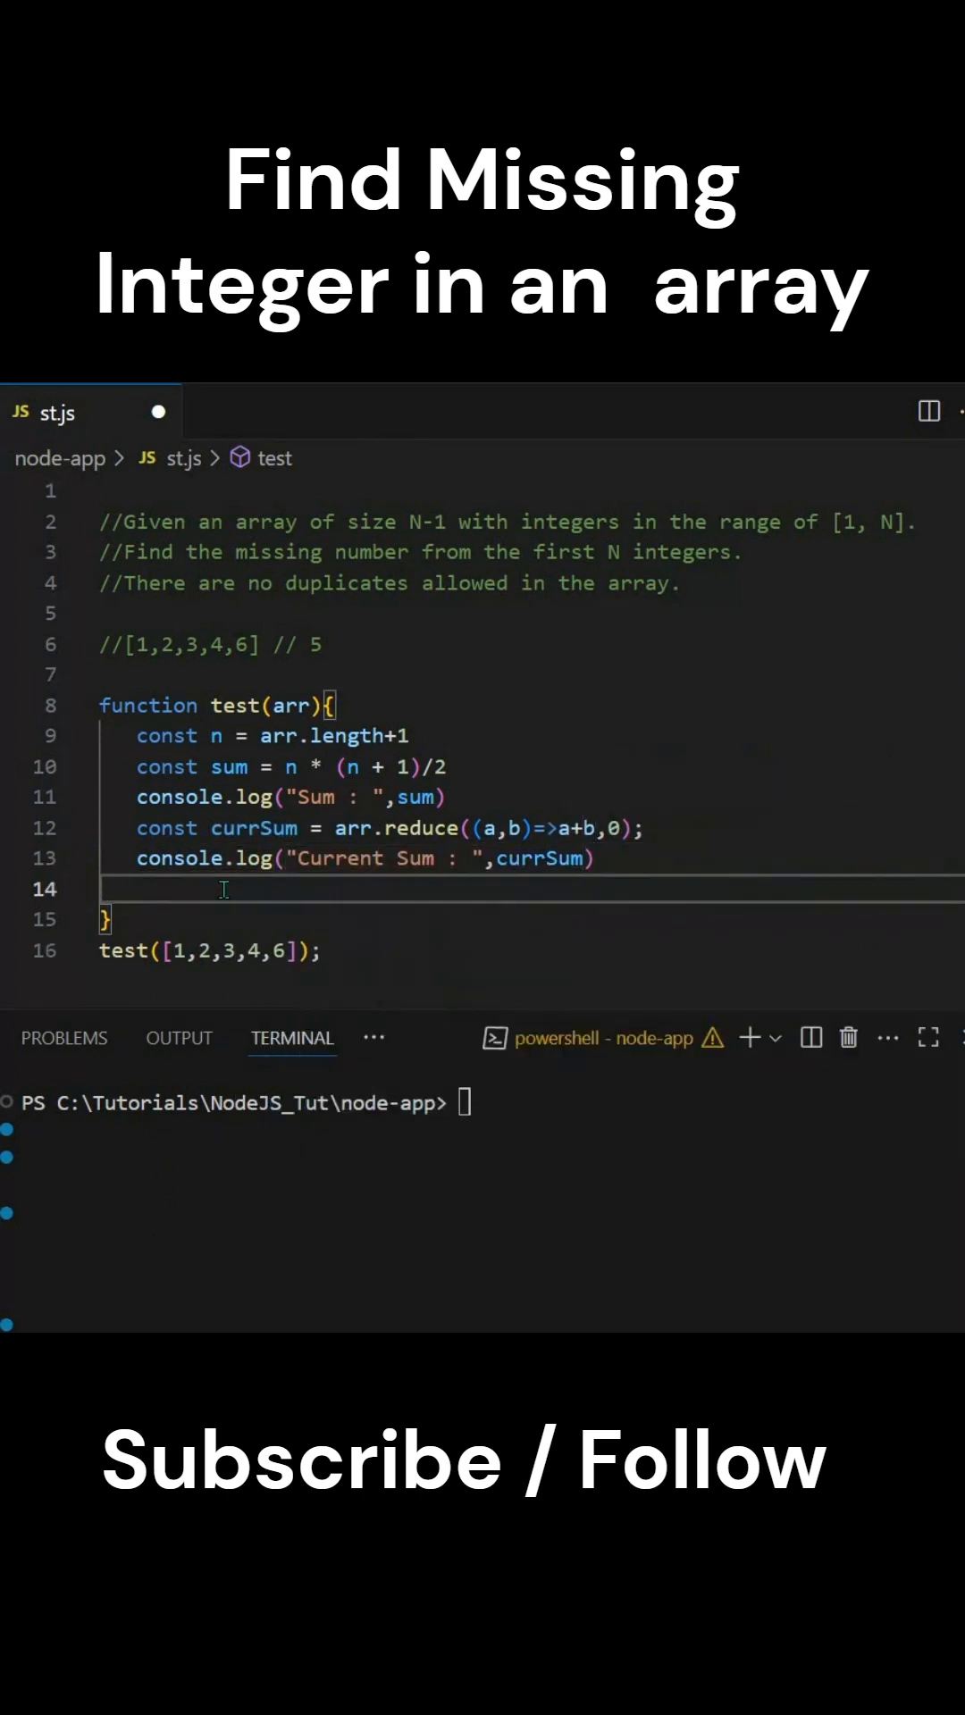
Log 'Missing Value : ' as sum-currSum, save st.js, and type node st.js.
type("console.log")
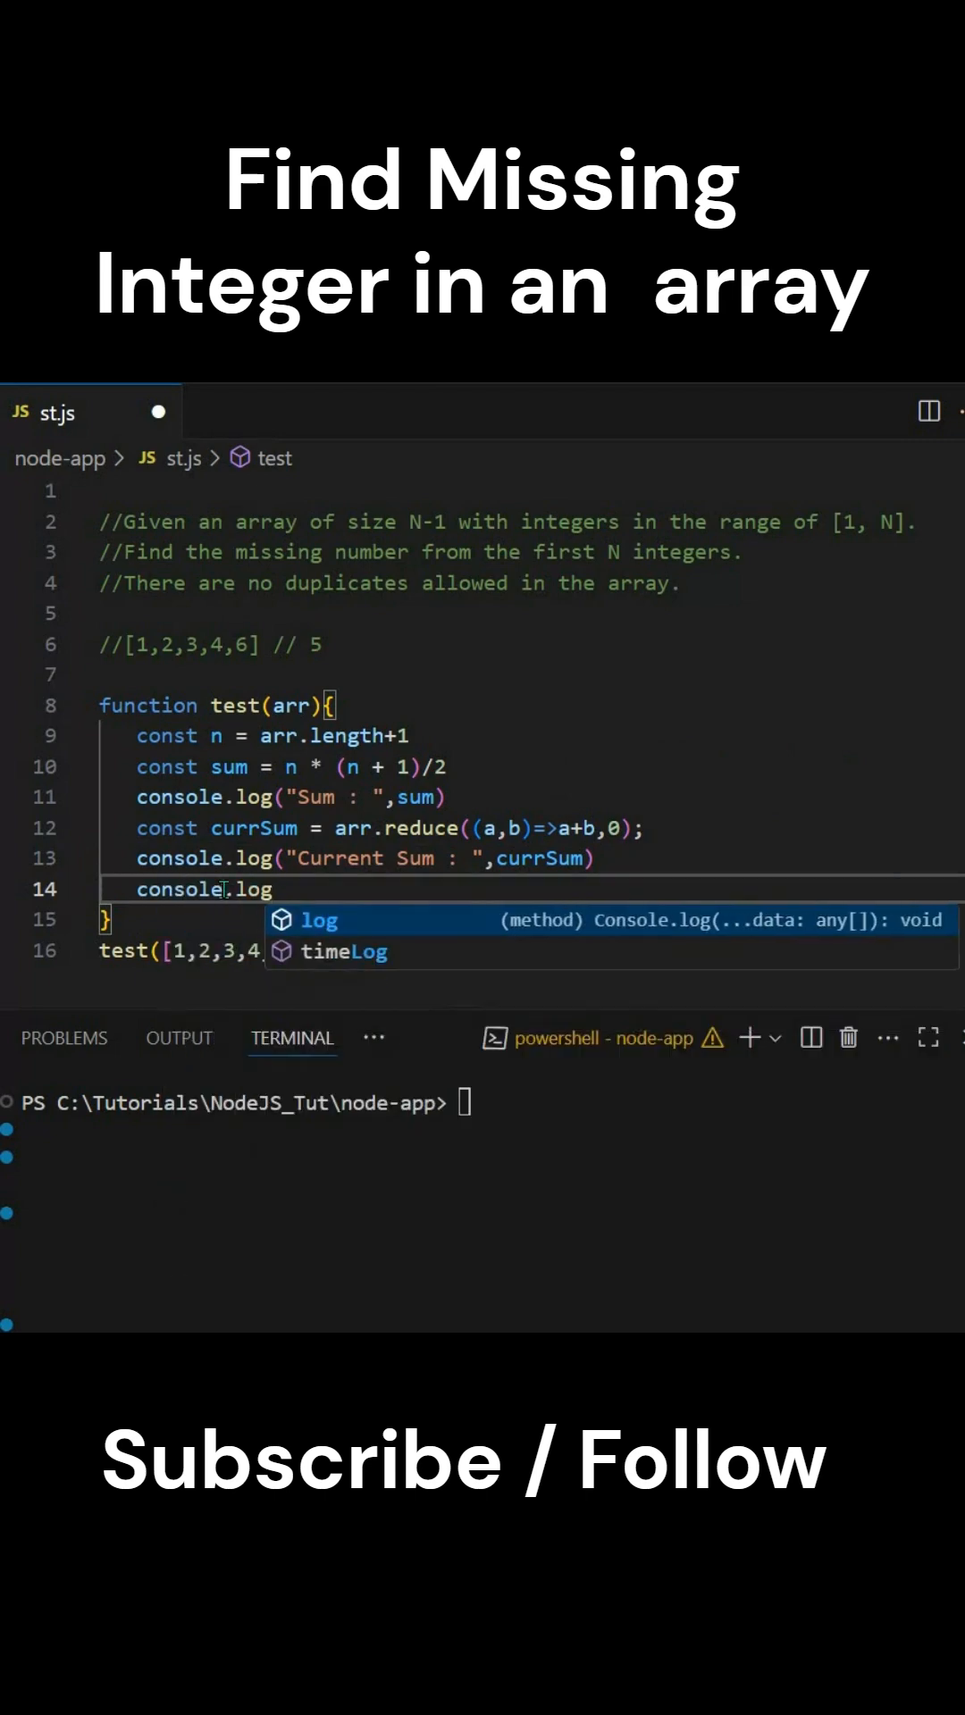
type("(\"\")")
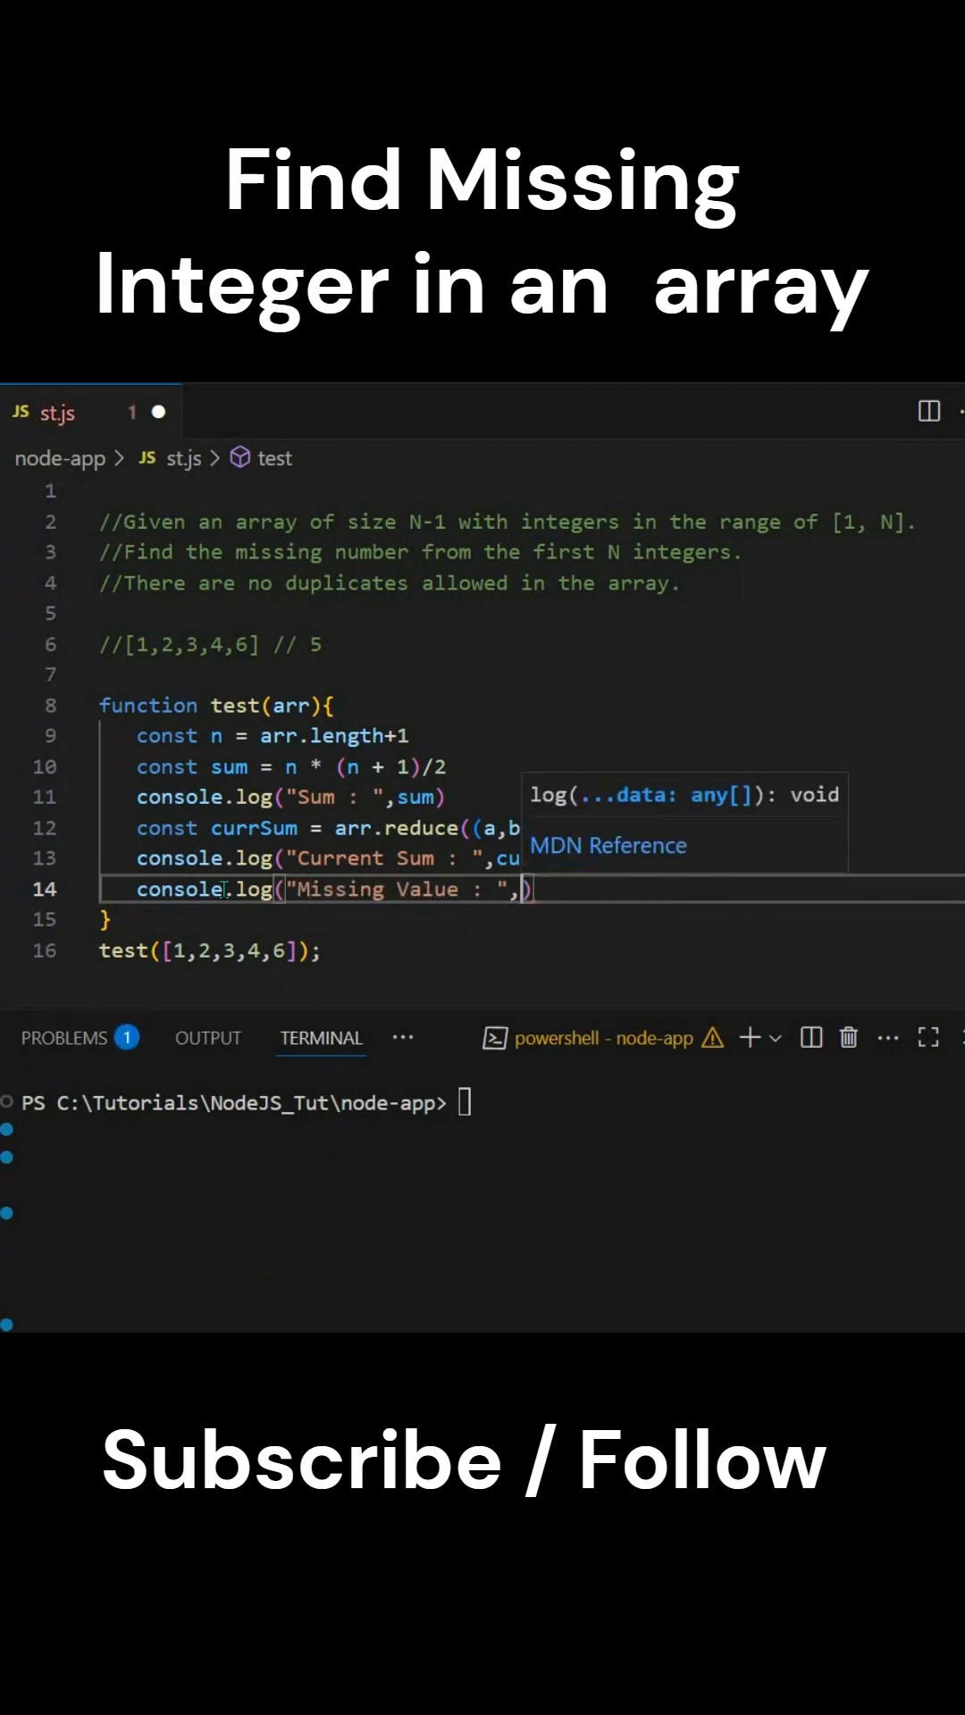
type("su")
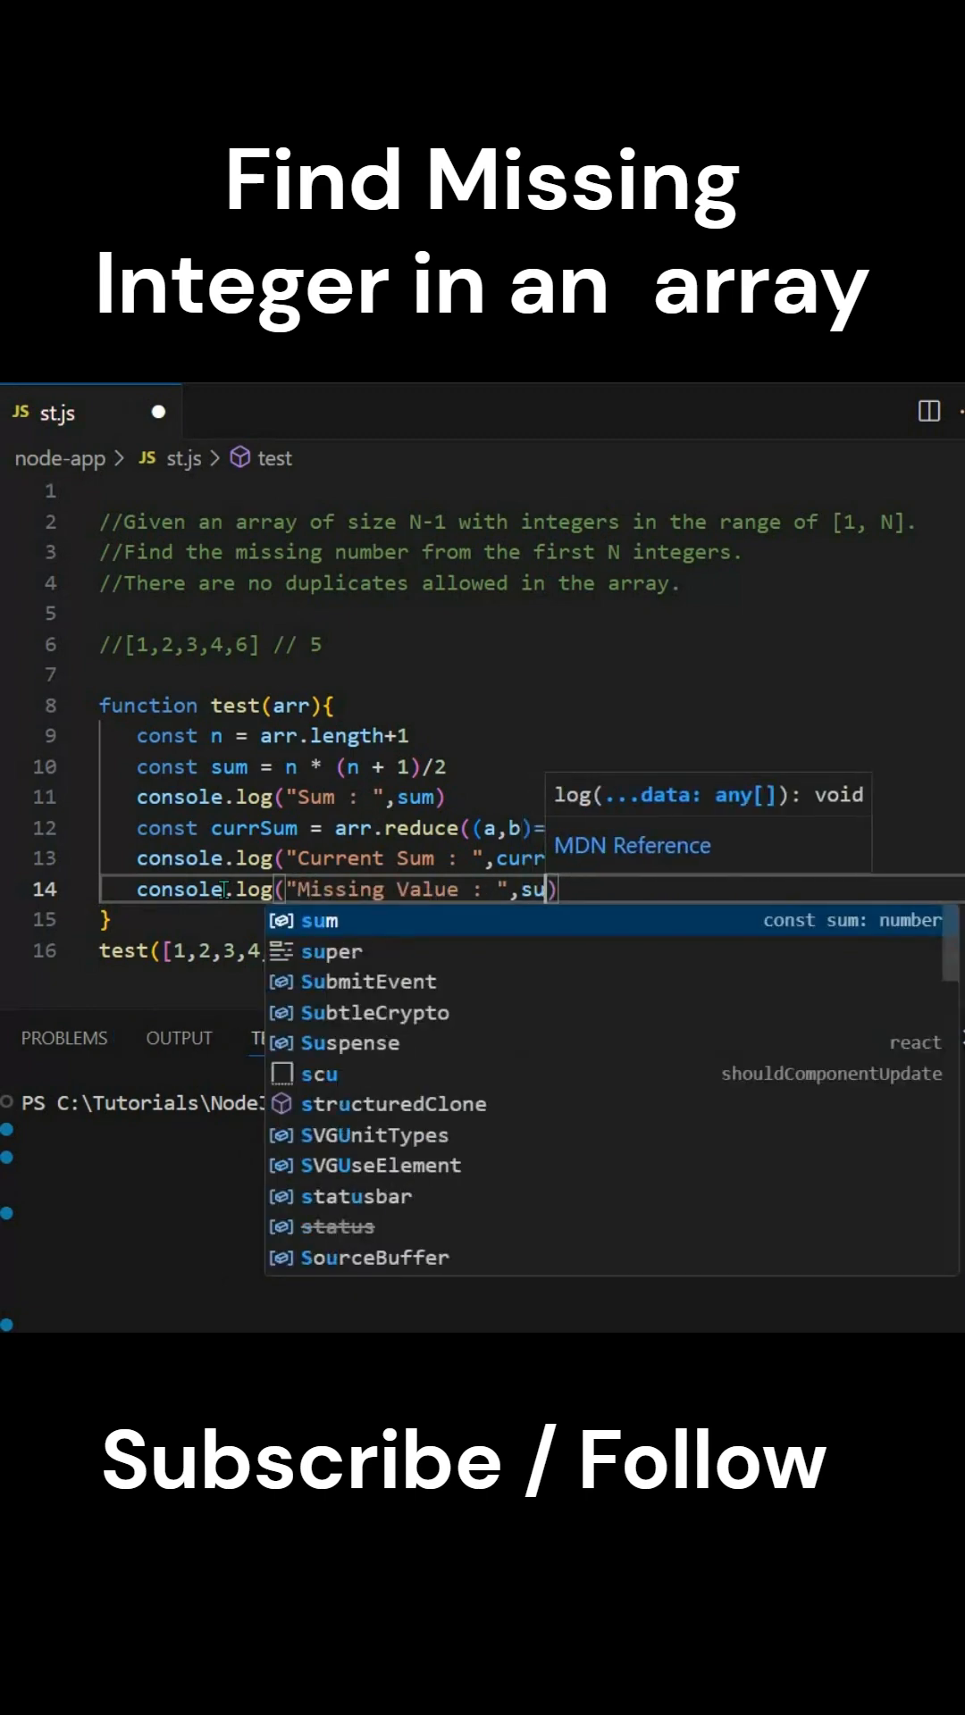
type("m-")
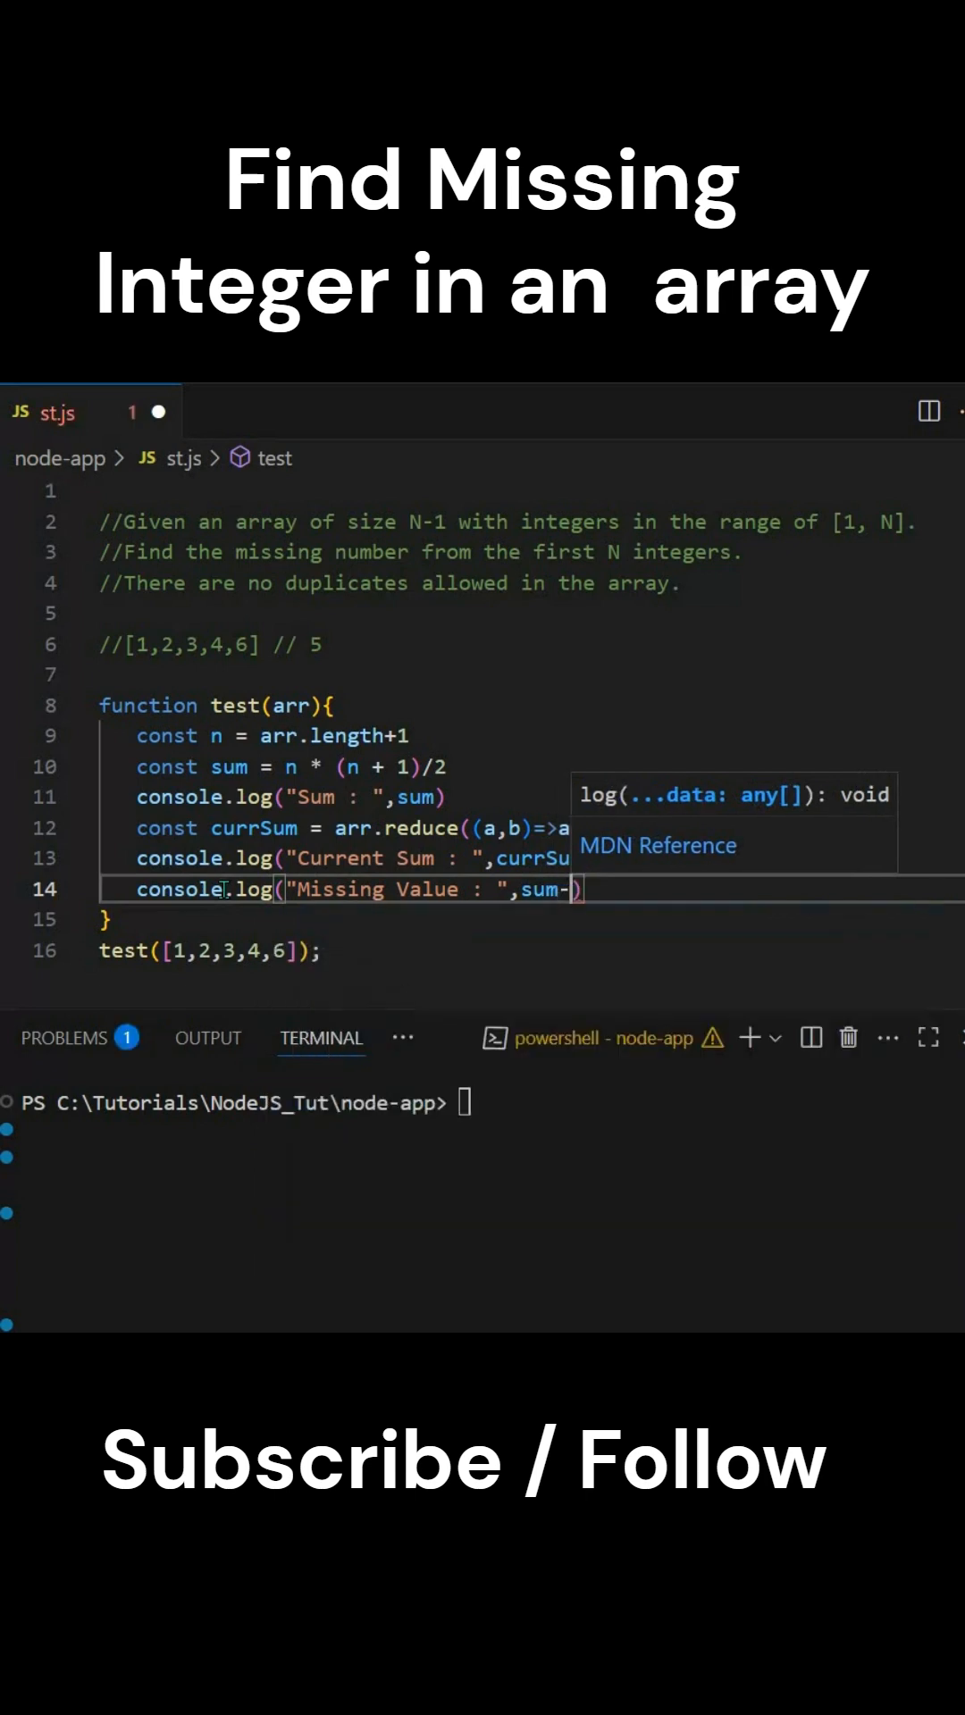
type("node st.js")
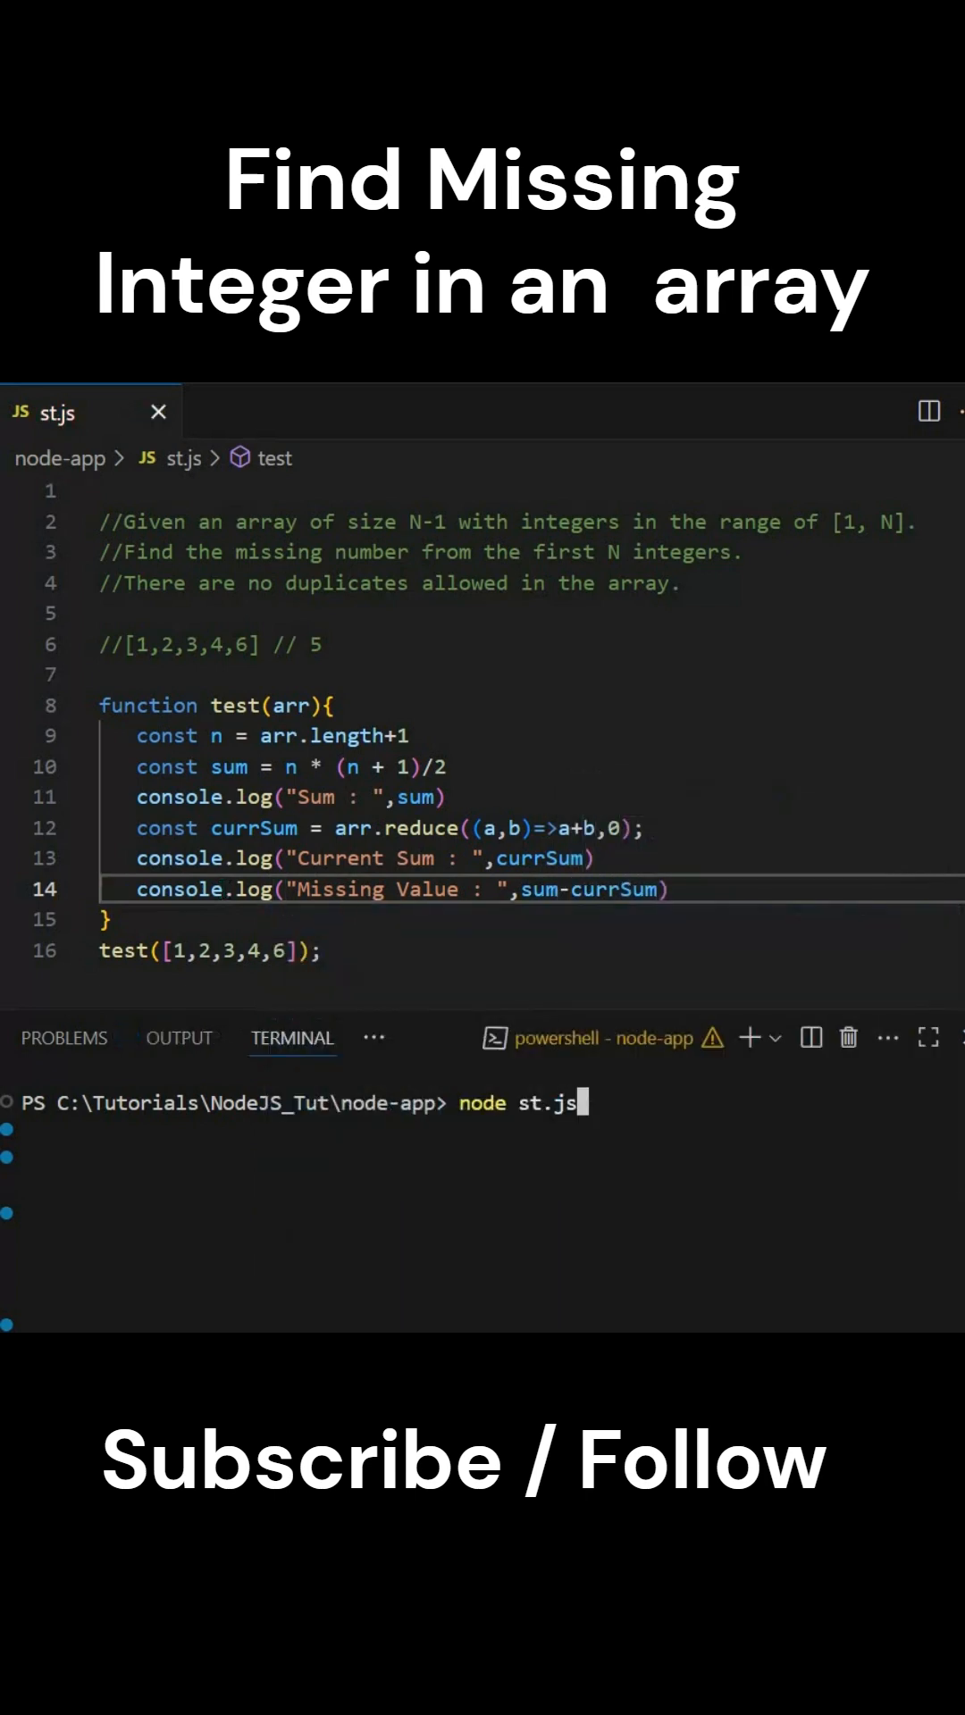
Run node st.js, printing Sum 21, Current Sum 16 and Missing Value 5.
key("Enter")
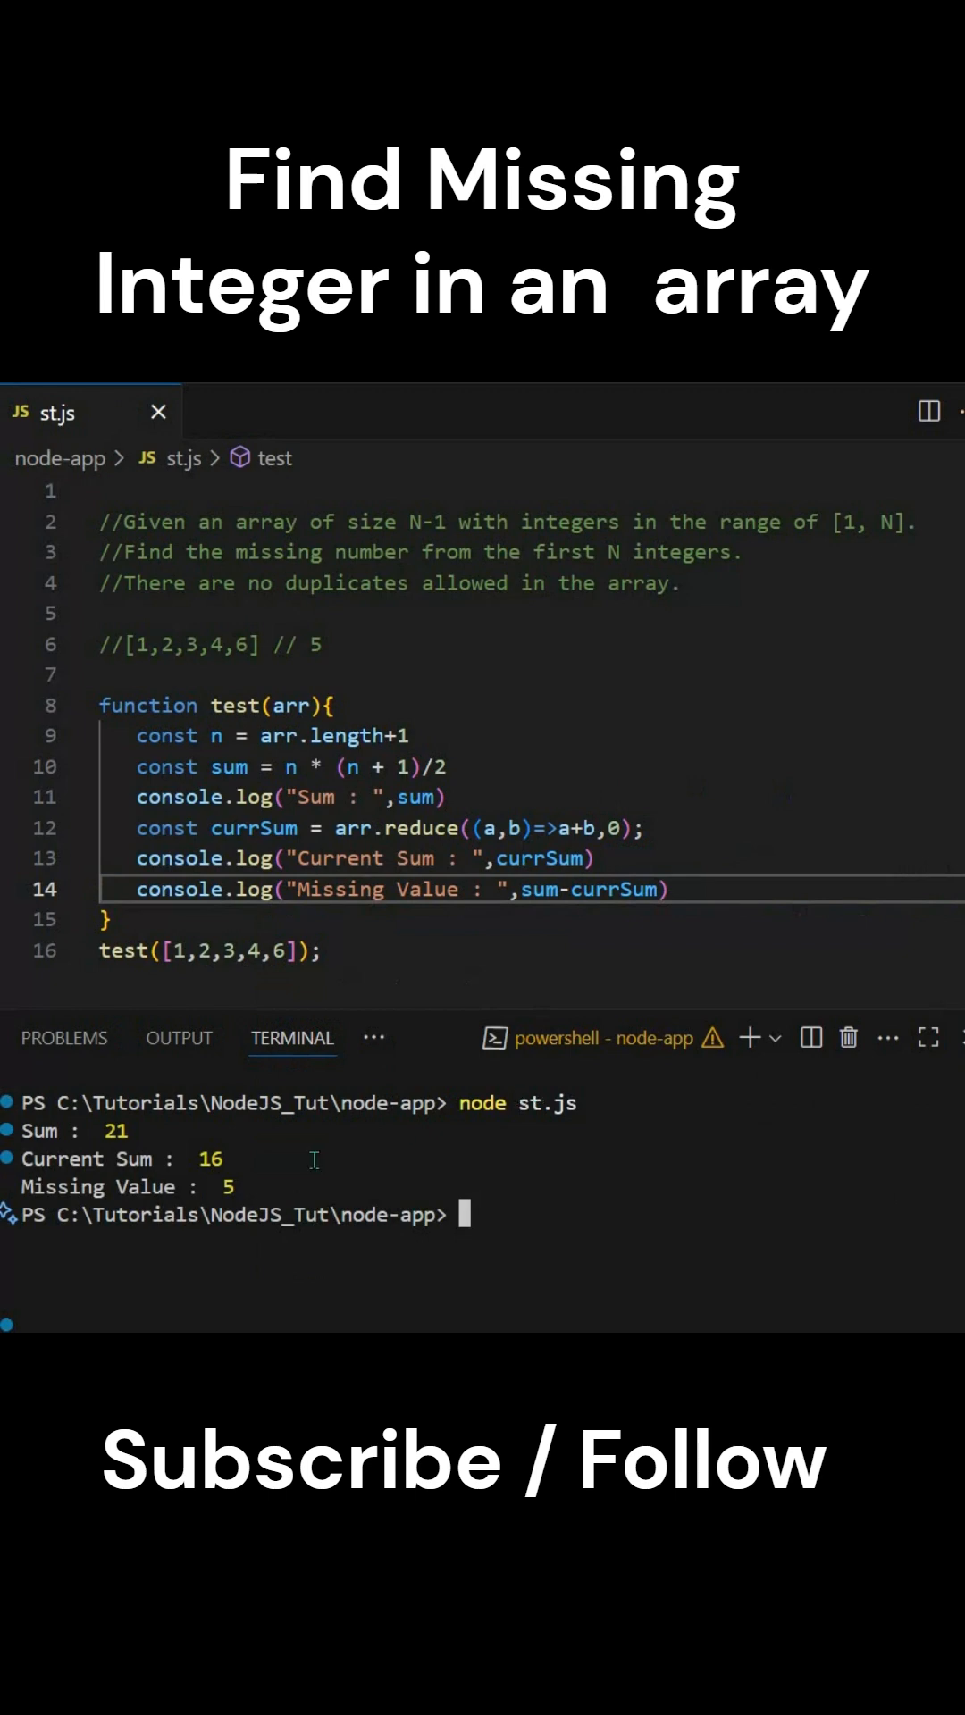
mouse_move(443, 744)
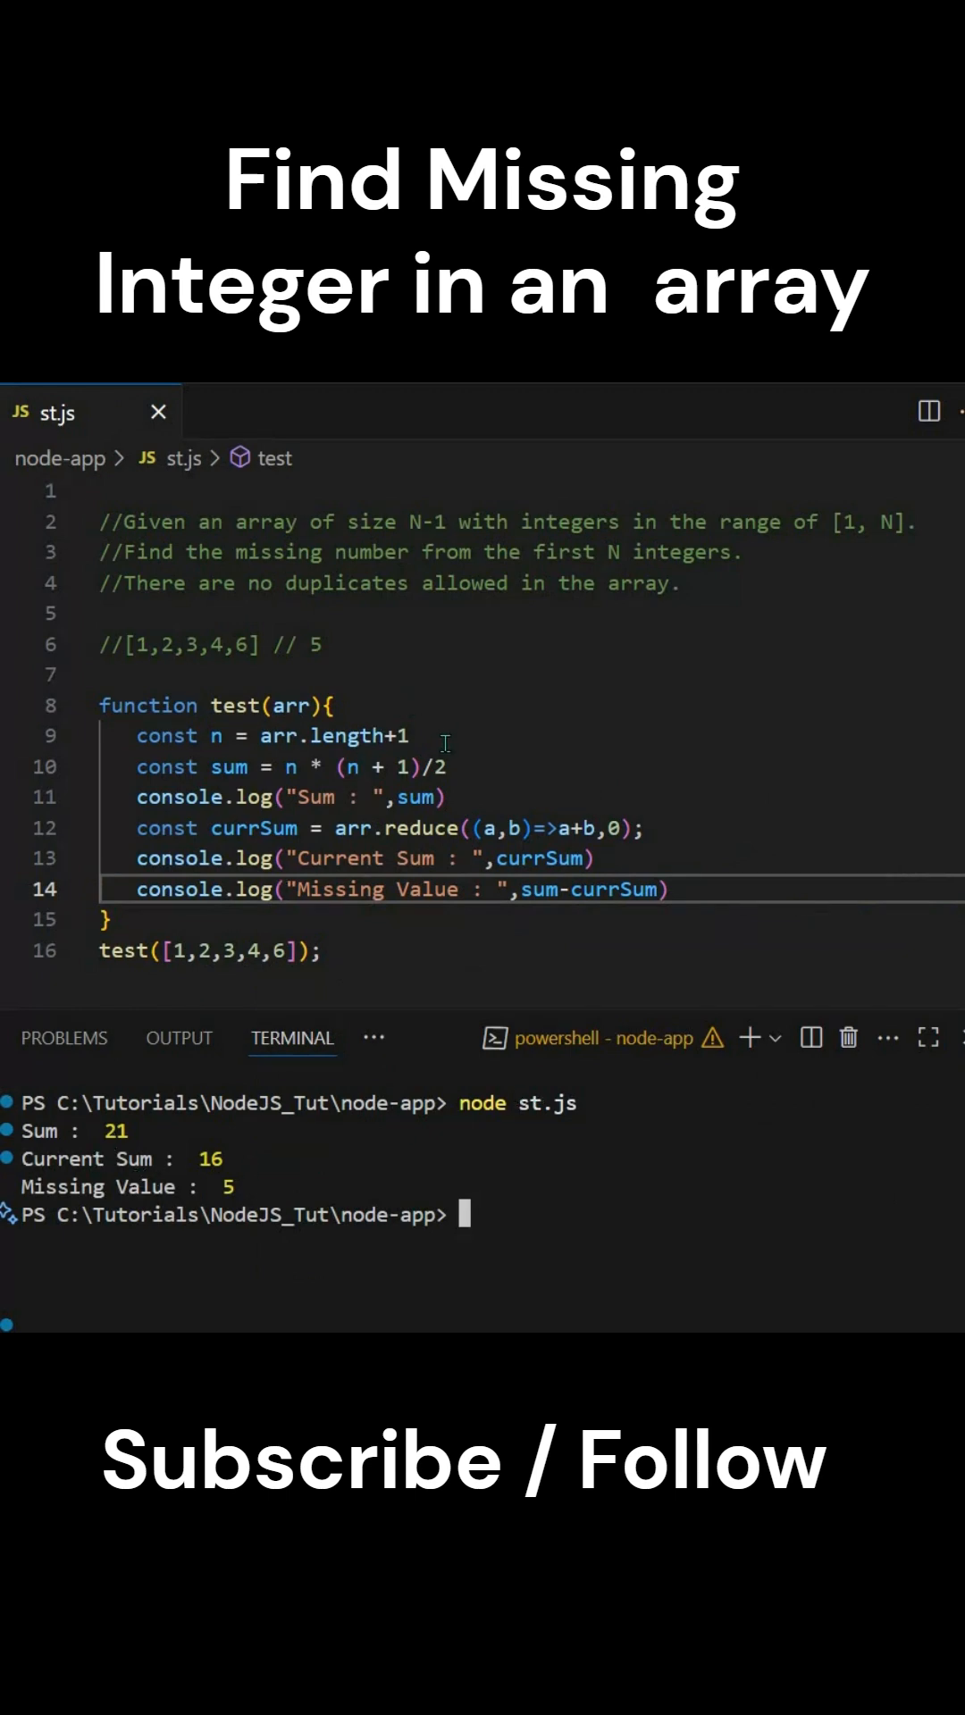
double_click(226, 950)
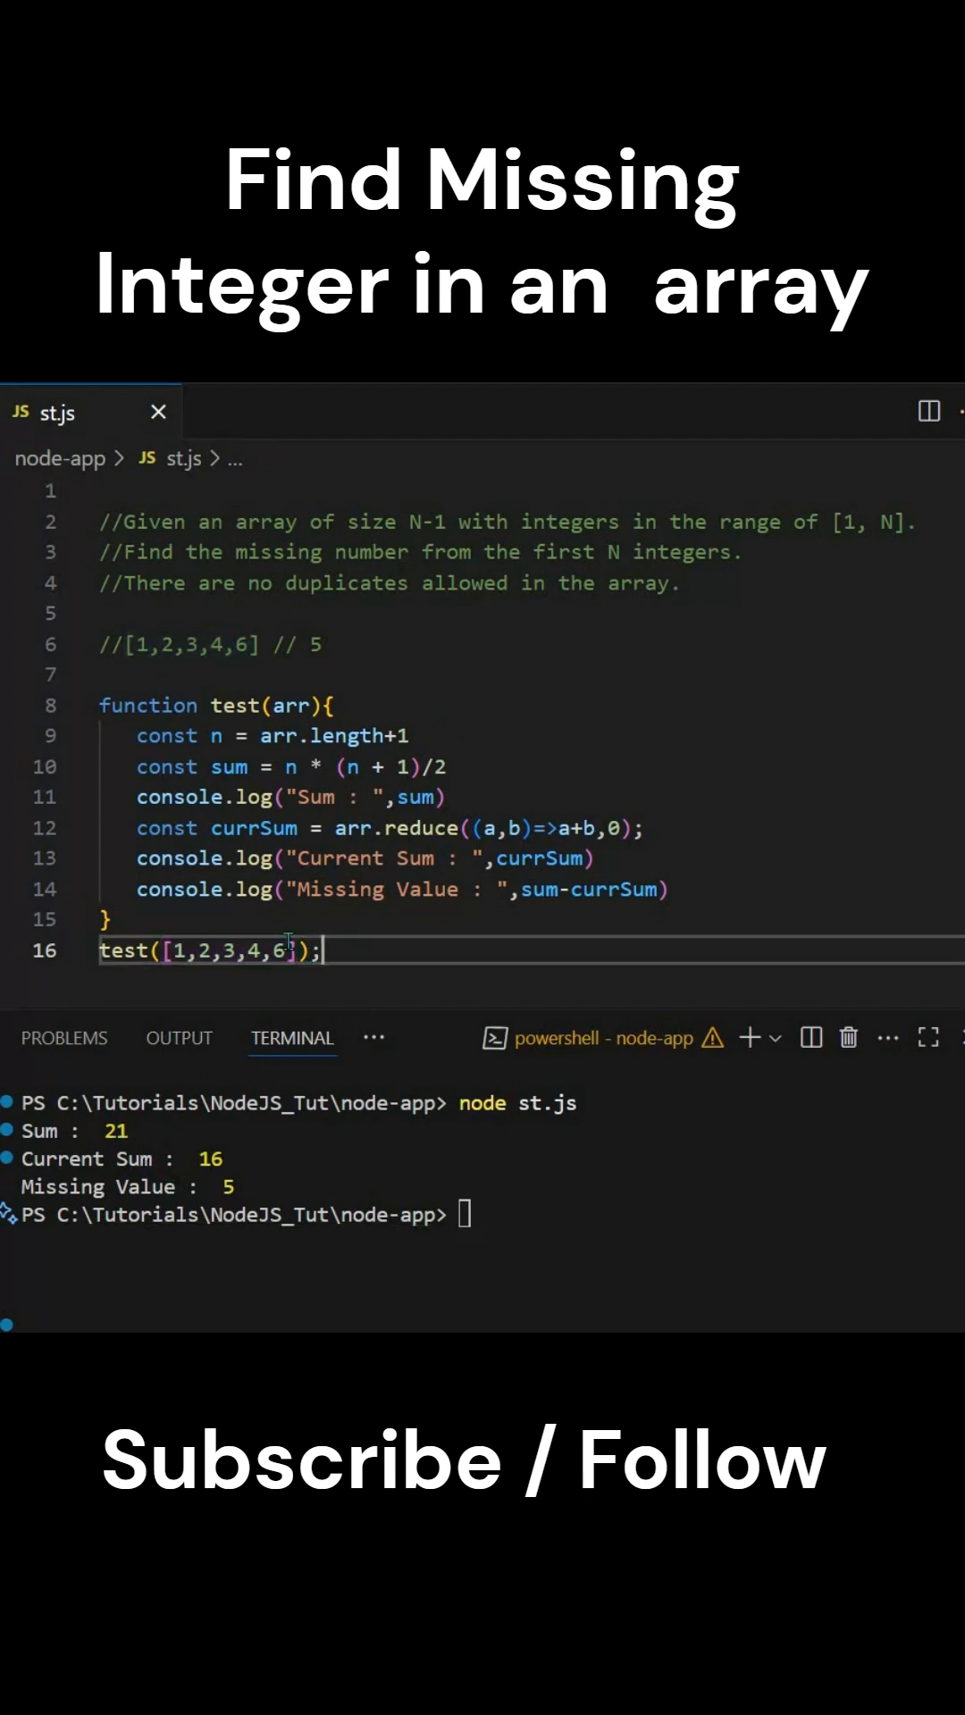
left_click_drag(164, 951, 289, 950)
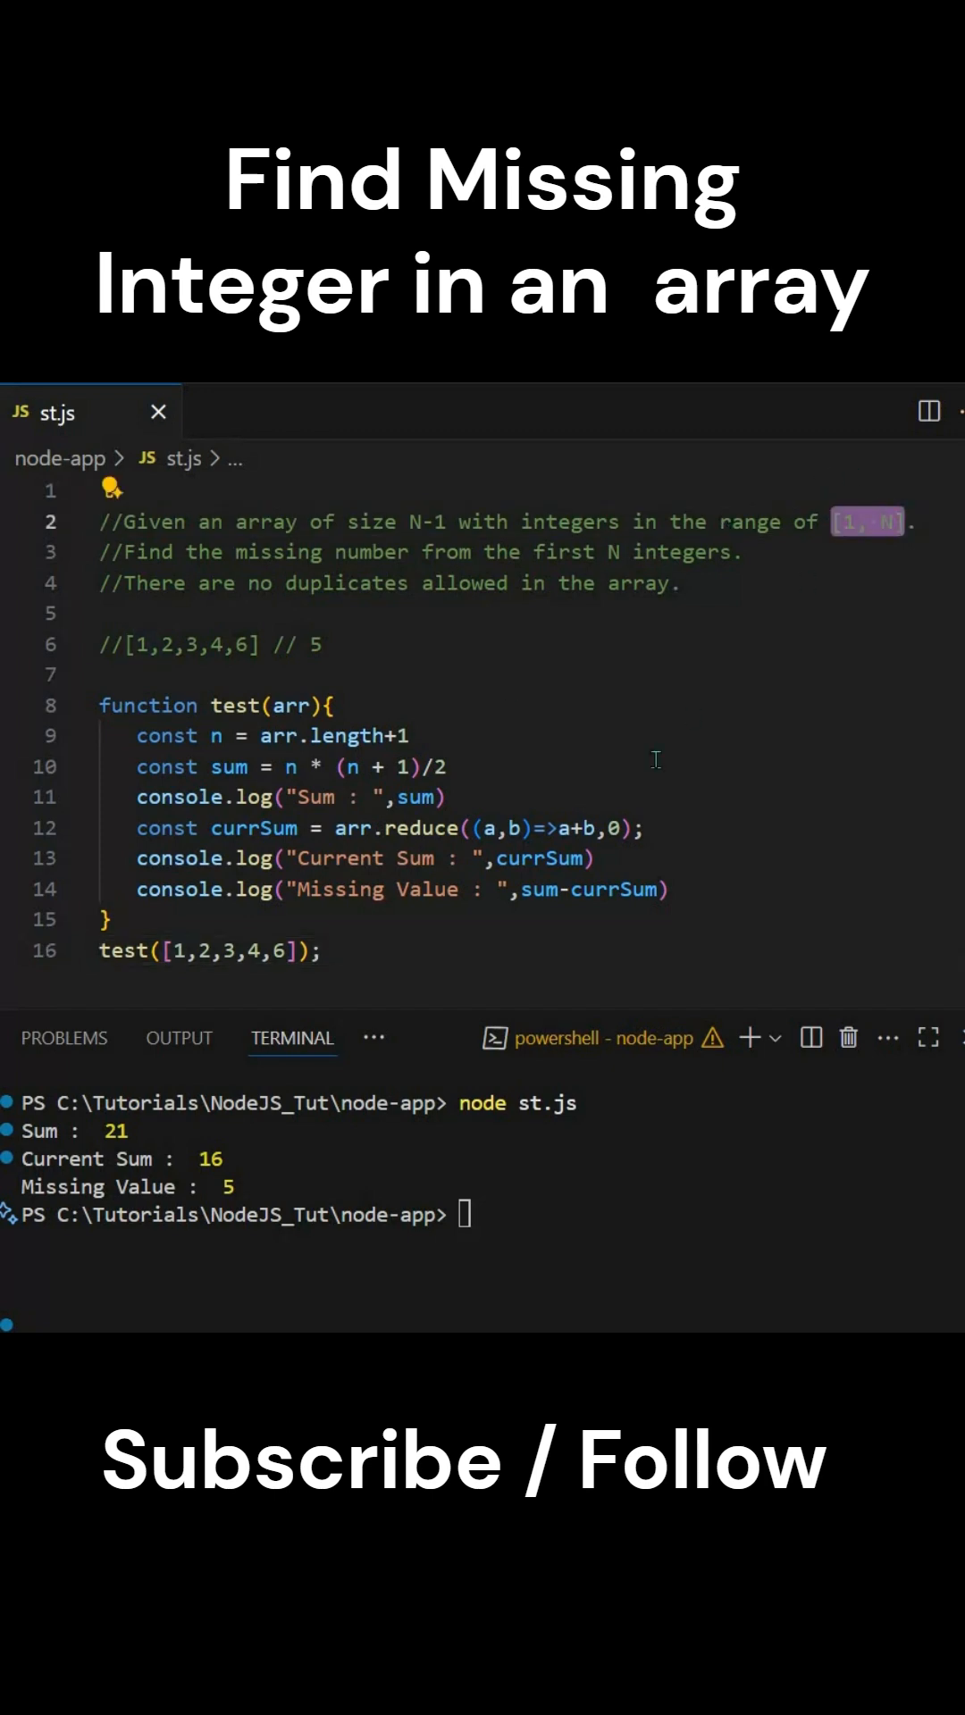
mouse_move(824, 664)
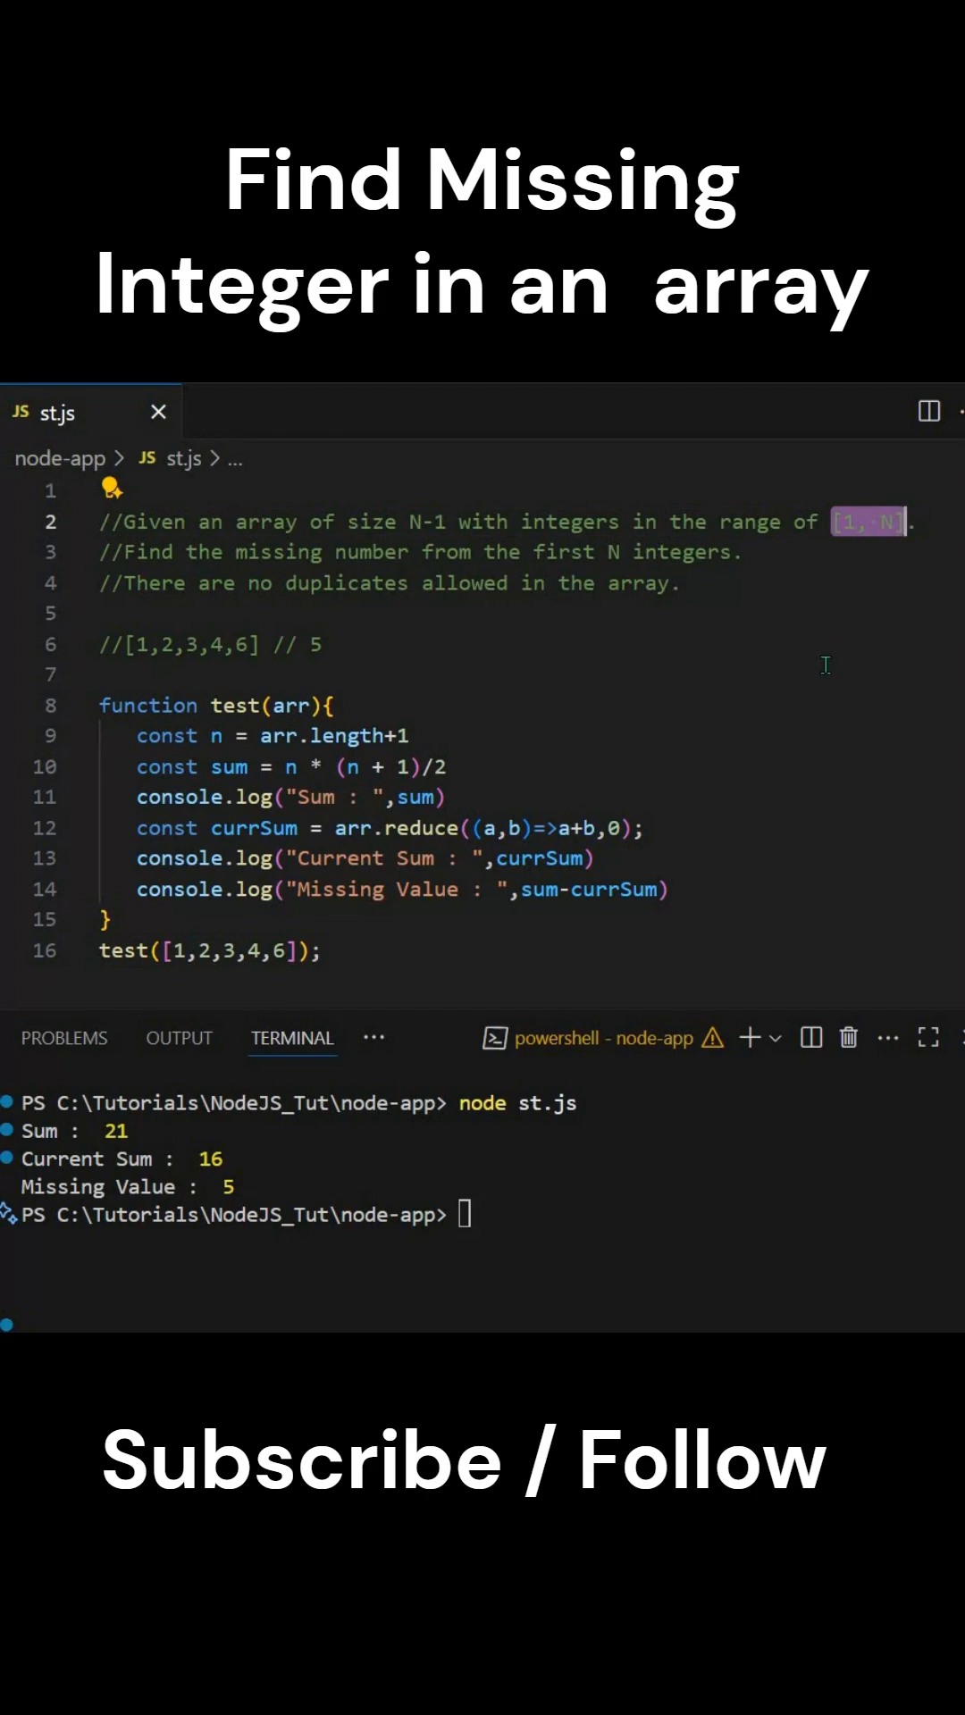